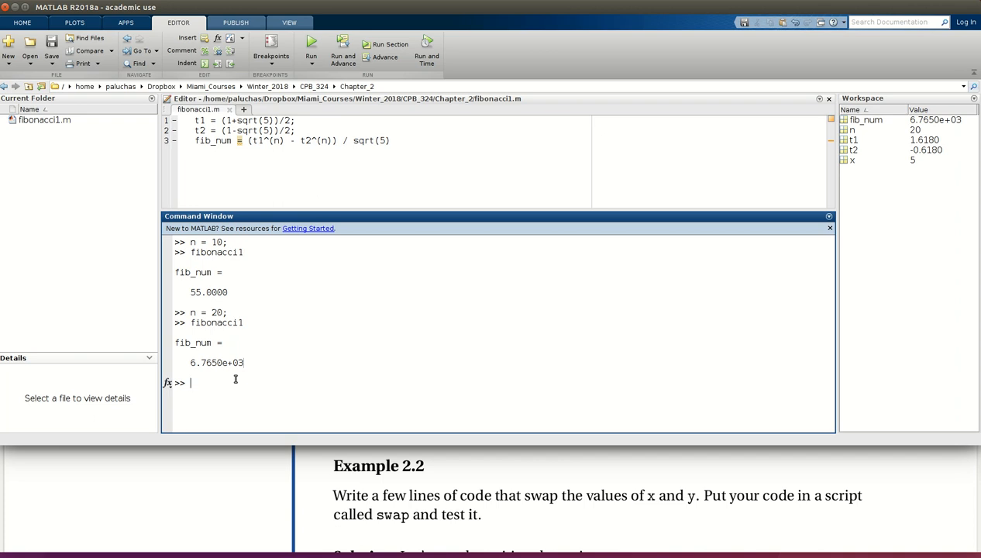
pyautogui.moveTo(466, 469)
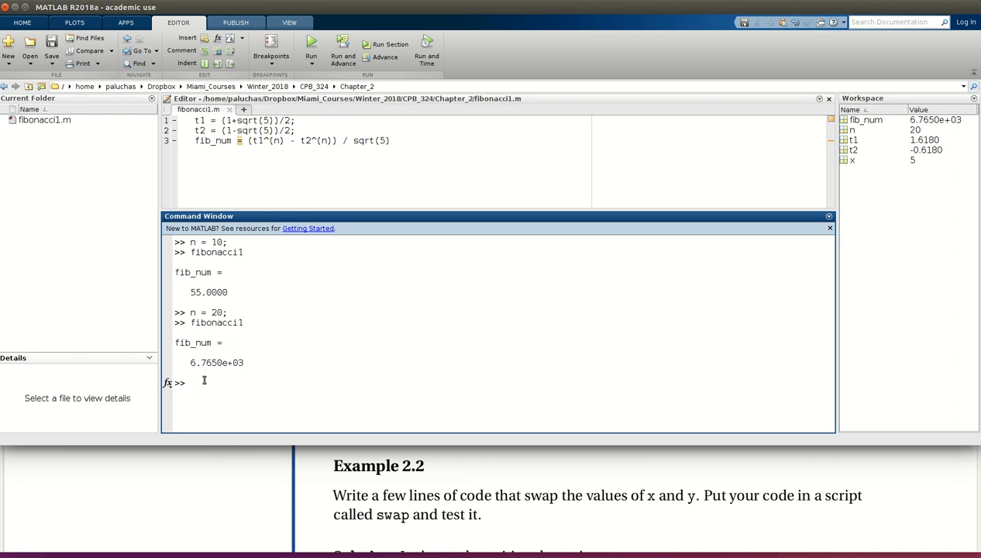
pyautogui.moveTo(901, 102)
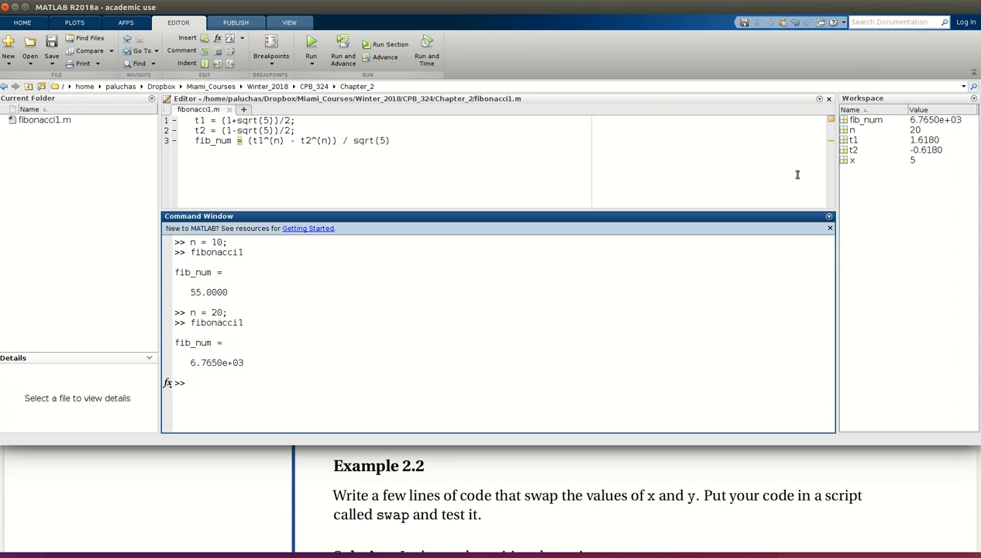
# - Clear all workspace variables and wipe the Command Window with clear variables and clc
pyautogui.write('clear variabl')
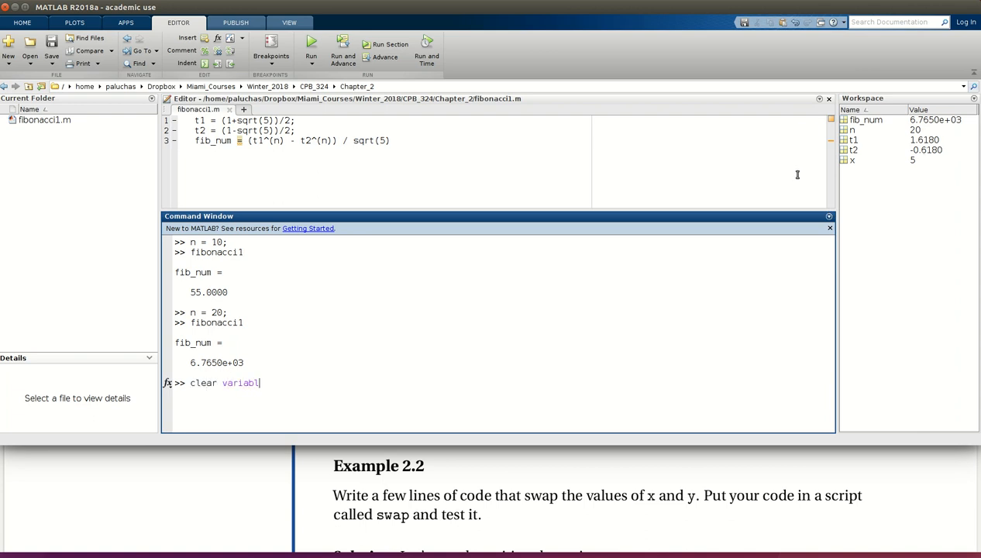
pyautogui.press('Return')
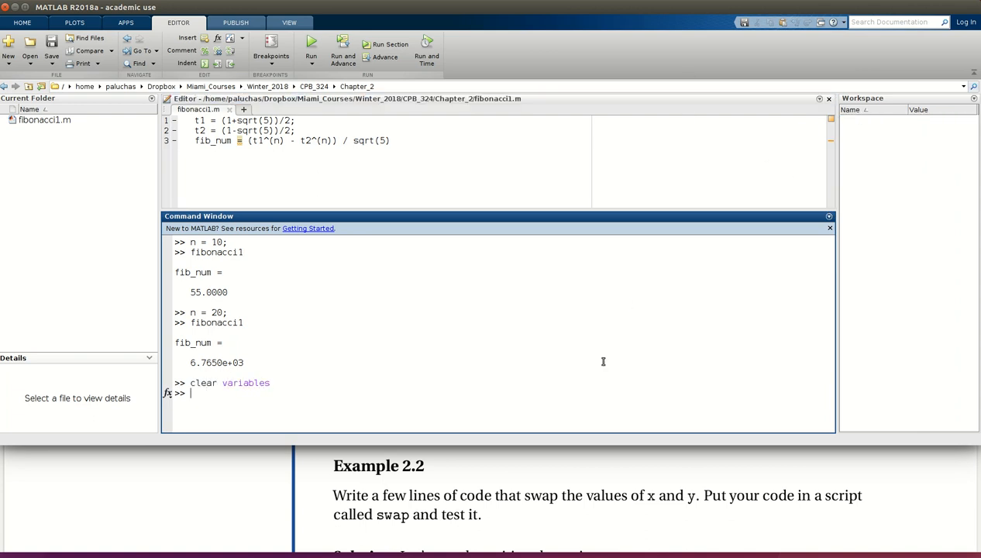
pyautogui.write('clc')
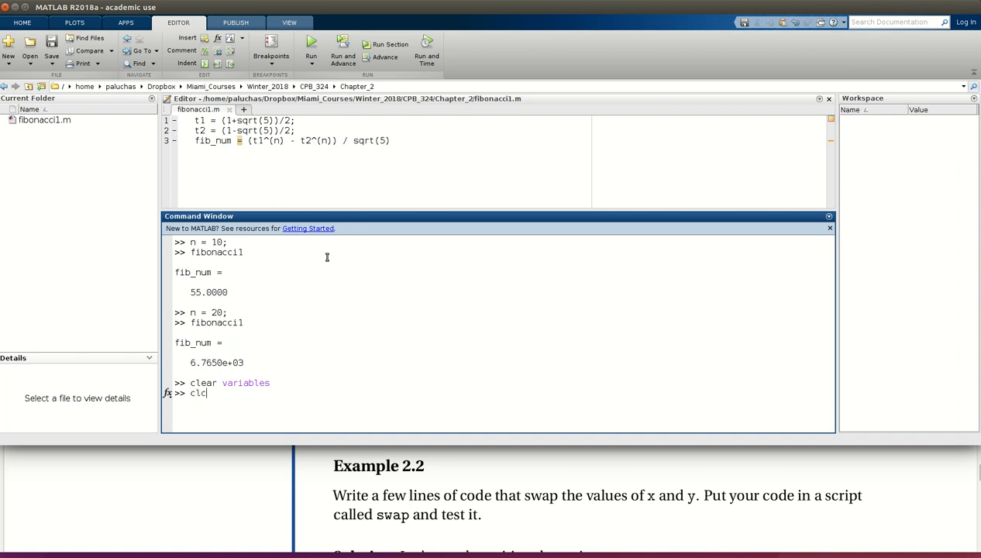
pyautogui.press('Return')
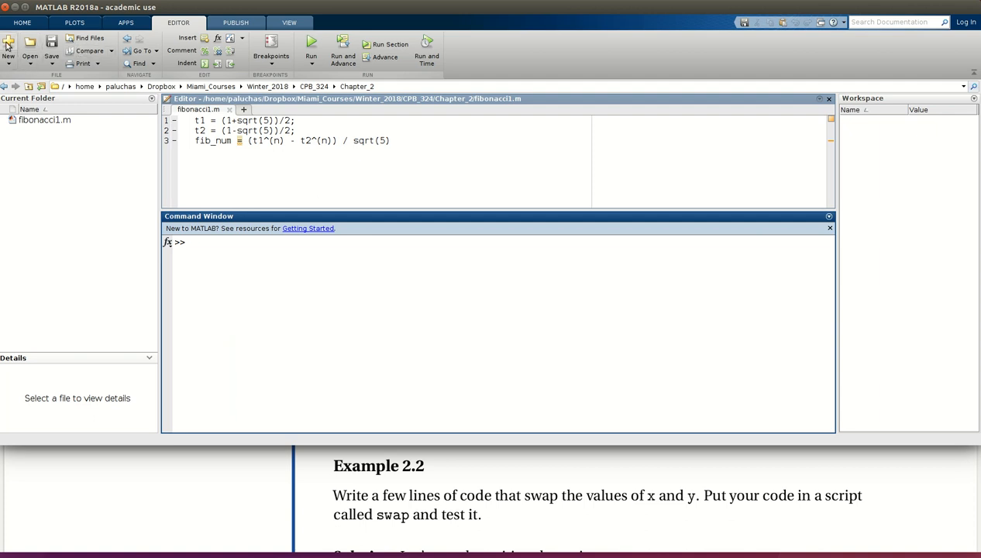
# - Create a new blank script and save it as swap.m in Chapter_2
pyautogui.click(8, 45)
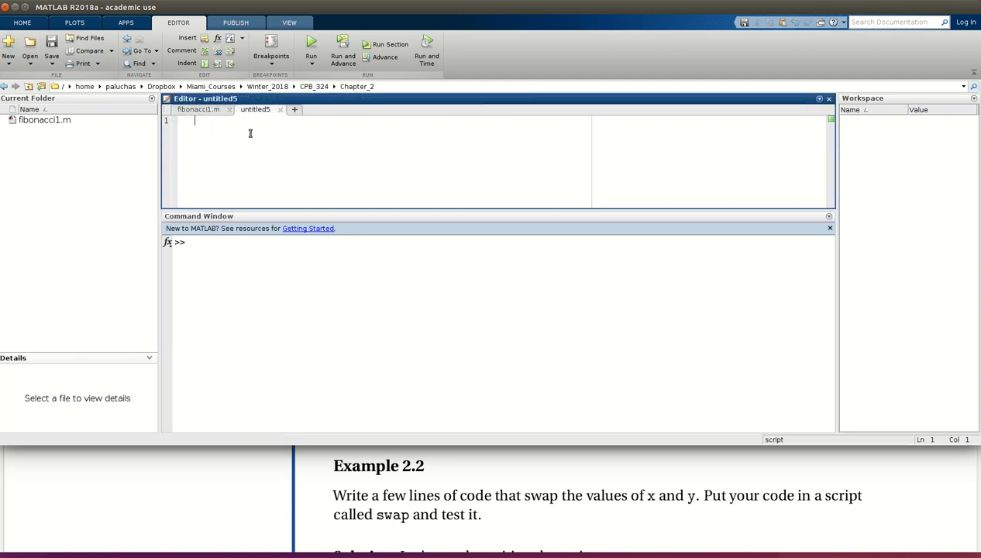
pyautogui.click(51, 43)
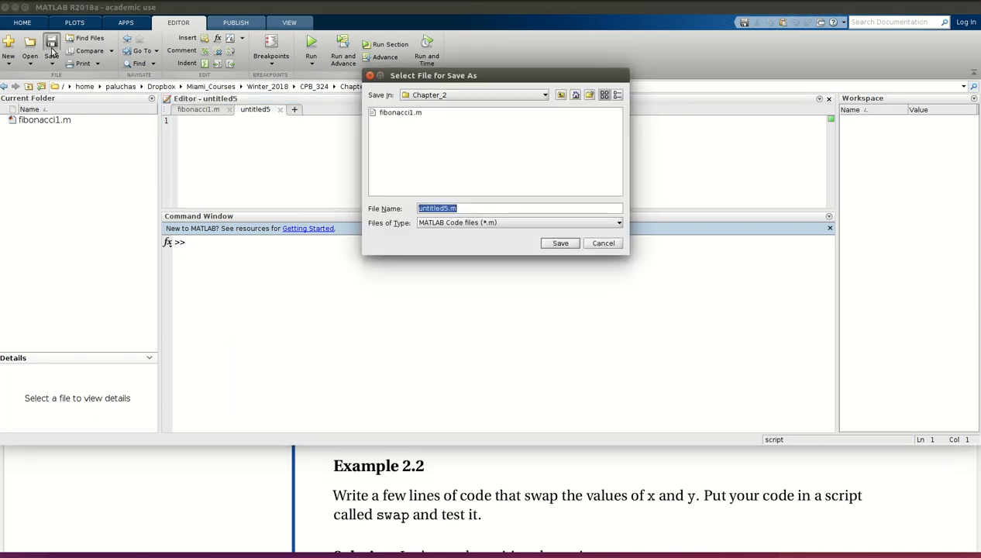
pyautogui.click(443, 208)
pyautogui.write('swap')
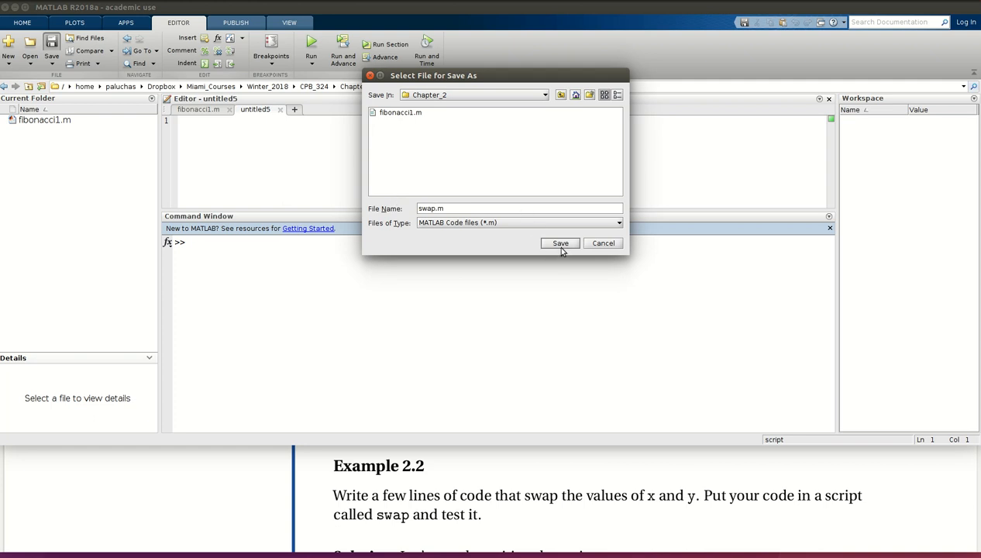
pyautogui.click(561, 242)
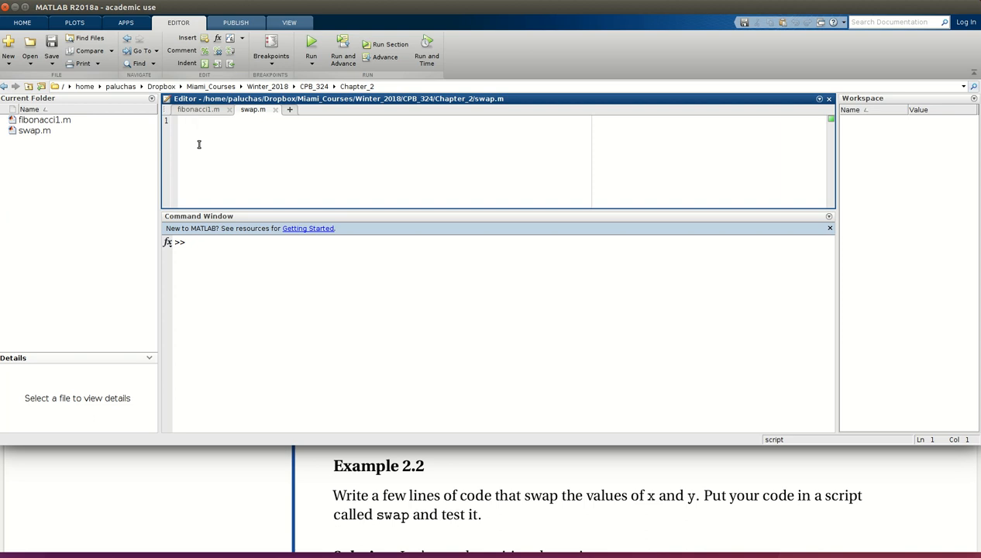
# - Write header comments stating the script swaps the values assigned to x and y, with Pre-conditions: x and y
pyautogui.write('% Swap the v')
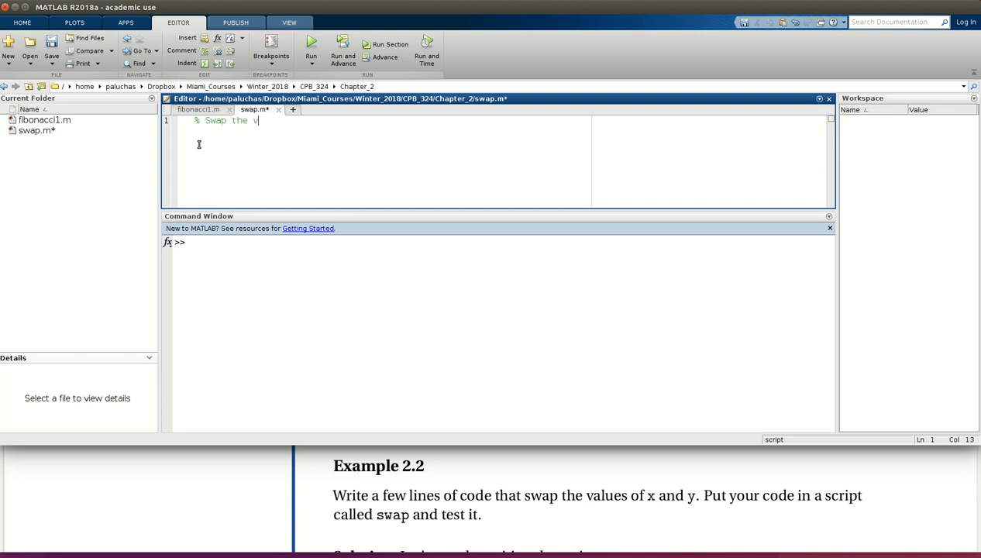
pyautogui.write('alues assigned to x and y')
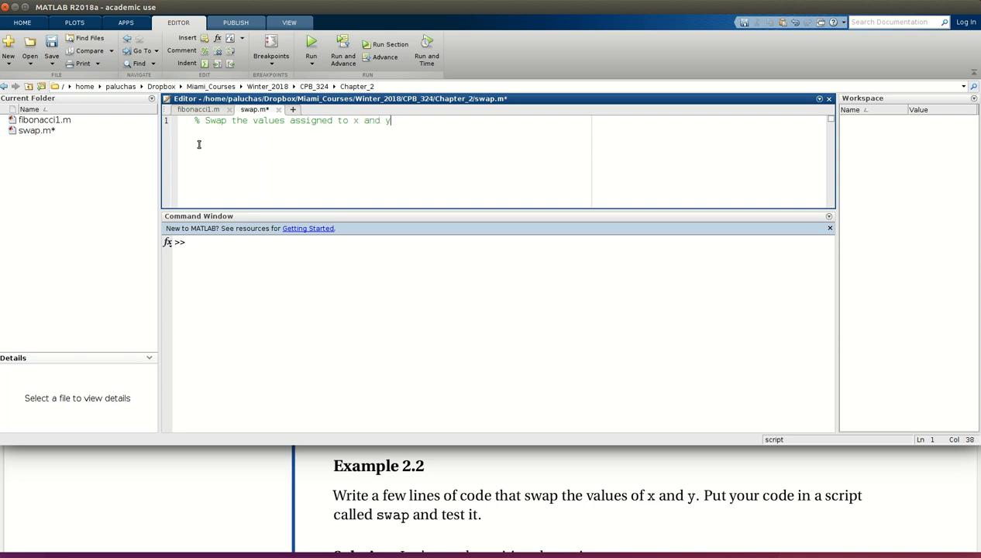
pyautogui.press('enter')
pyautogui.write('% Pre-cond')
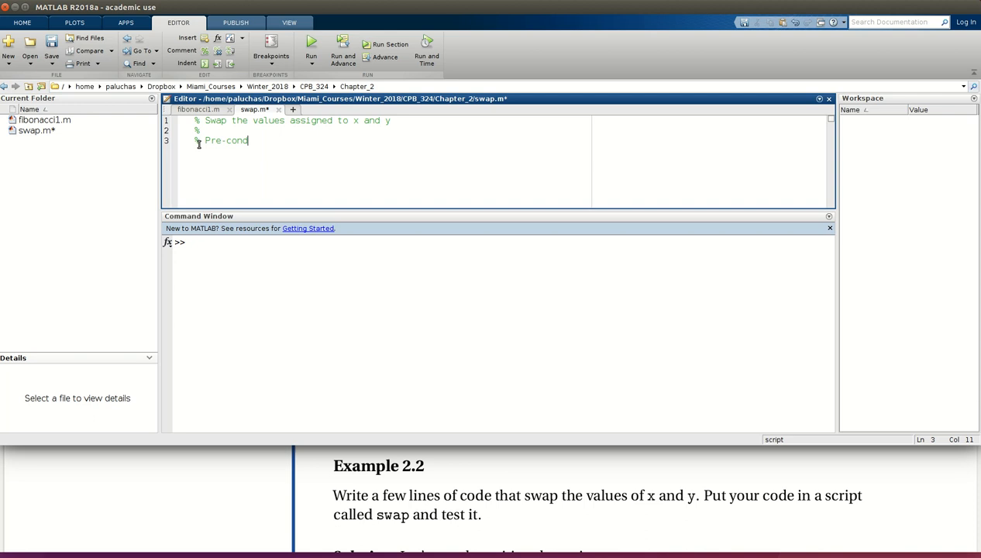
pyautogui.write('itions:')
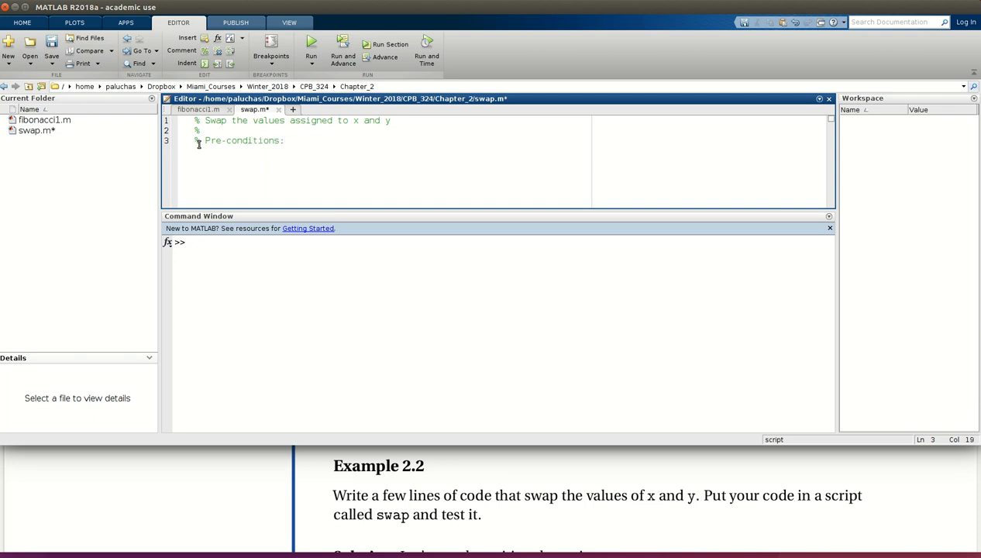
pyautogui.write('x and y')
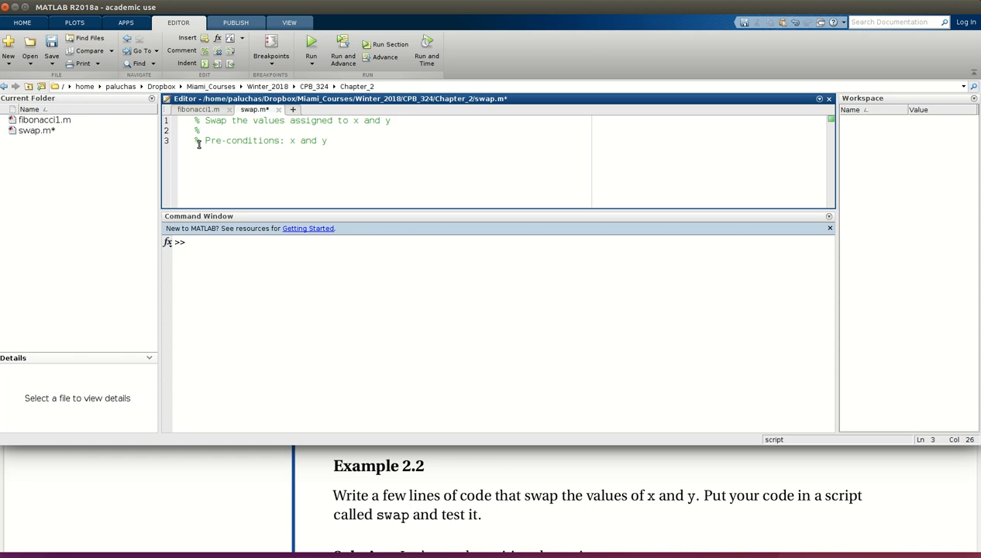
pyautogui.press('Return')
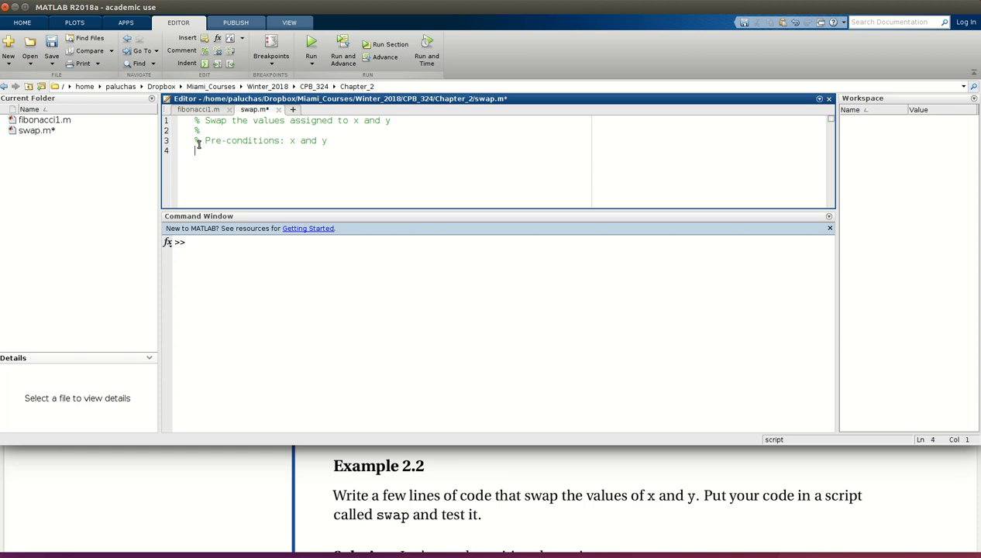
# - Add the comment line Post-condition: x and y with swapped values
pyautogui.write('% Post')
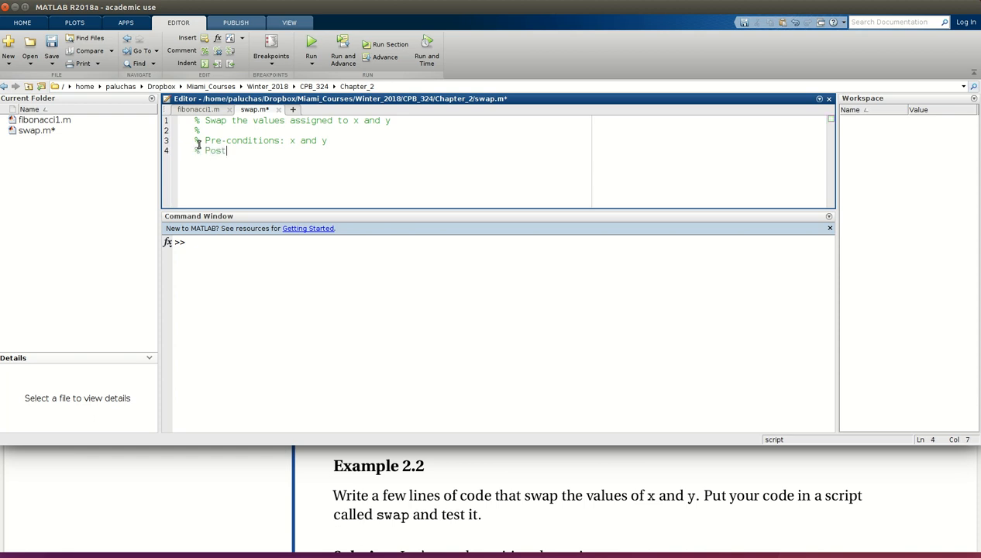
pyautogui.write('-condition:')
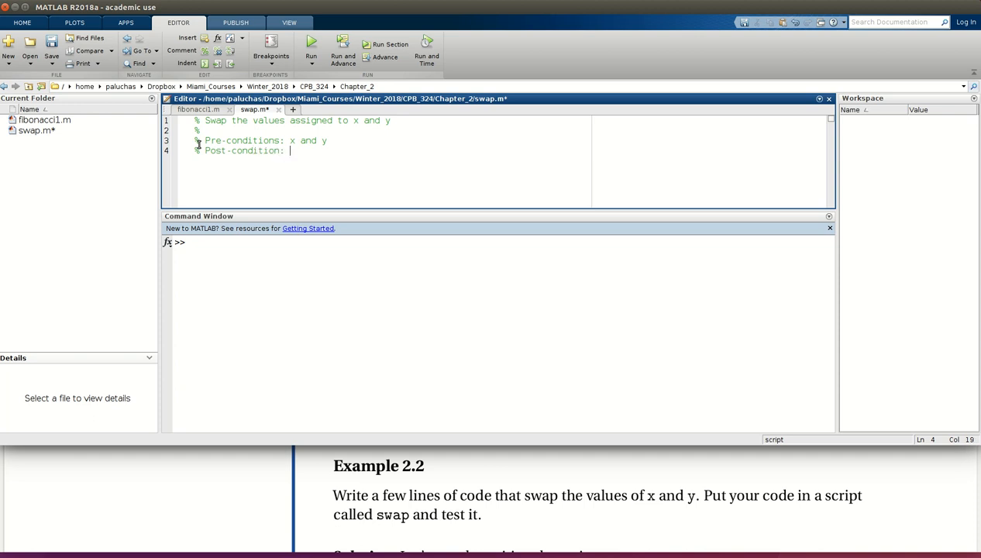
pyautogui.write('x and y with s')
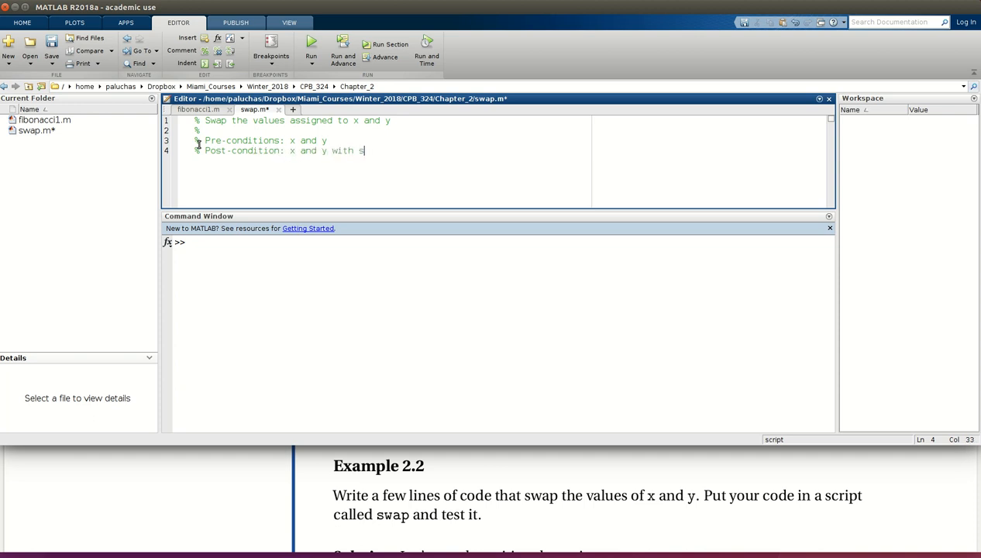
pyautogui.write('wapped alues')
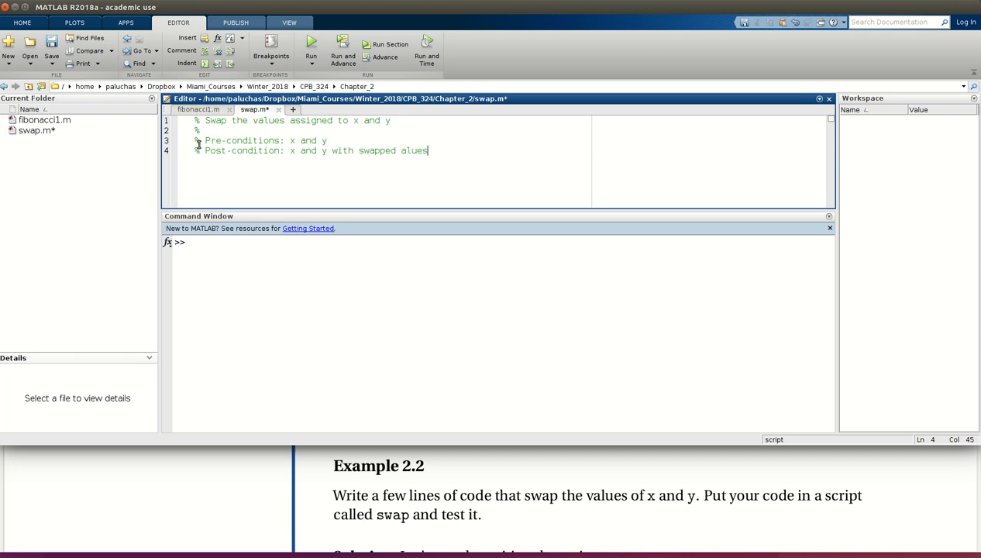
pyautogui.write('v')
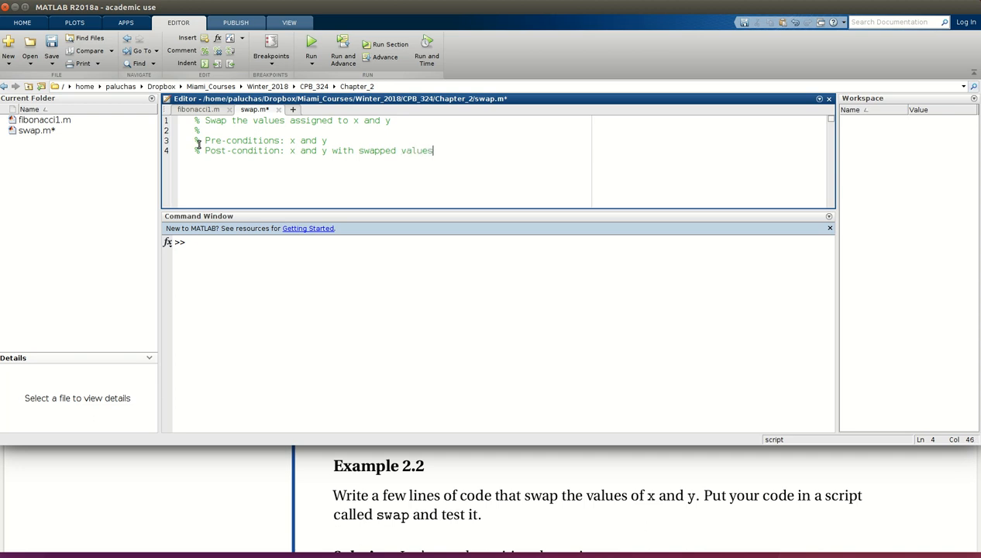
pyautogui.press('Return')
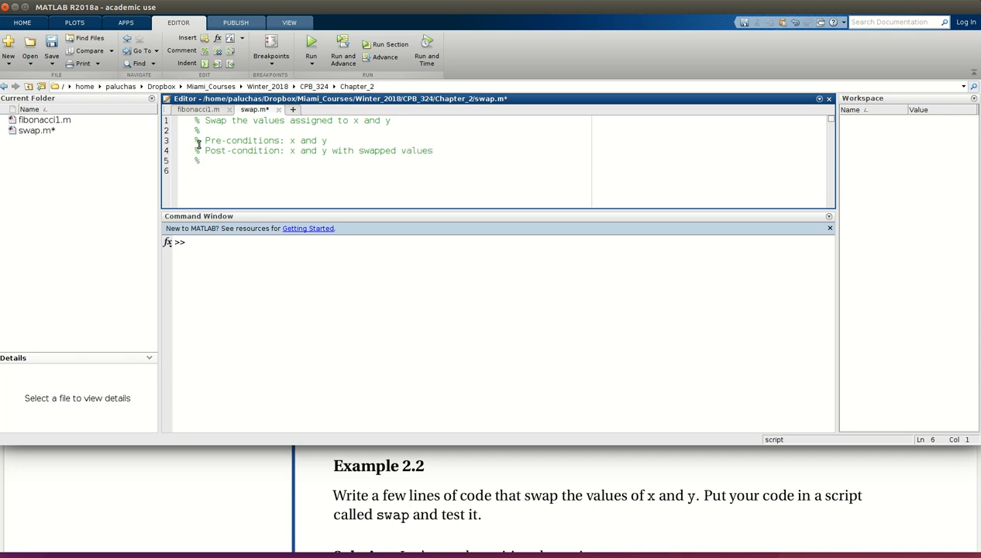
pyautogui.moveTo(248, 185)
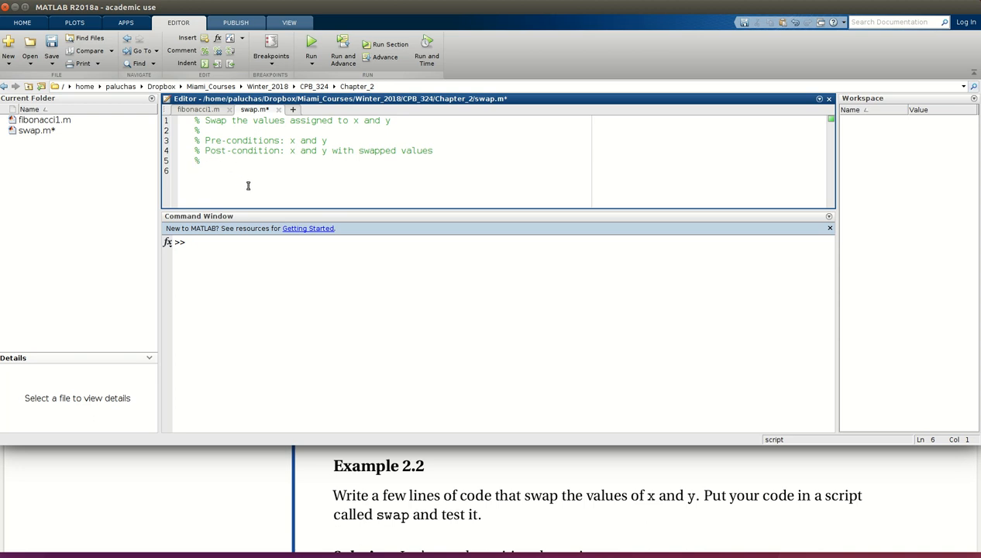
# - Assign test values x = 5; y = 6; at the command line, then return to line 6 of swap.m
pyautogui.click(241, 245)
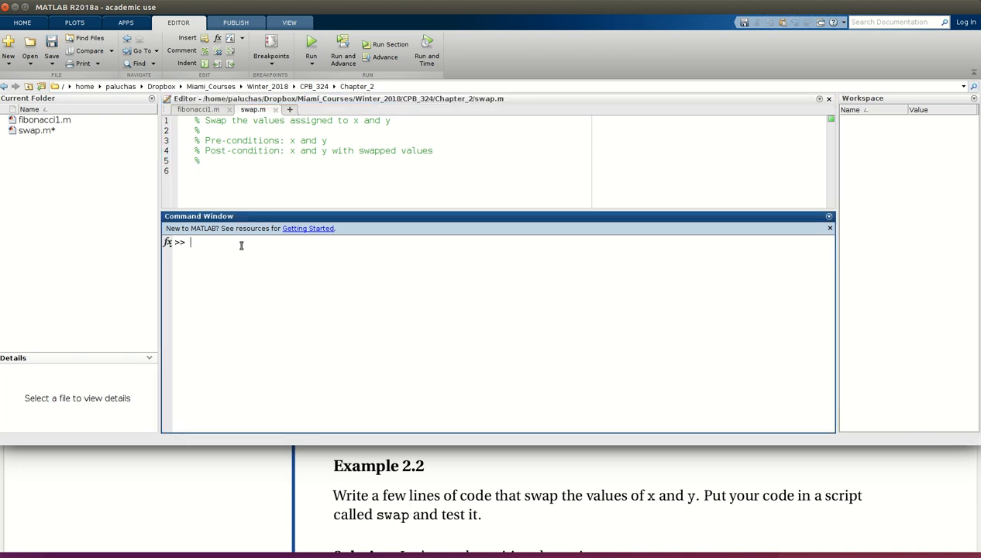
pyautogui.write('x')
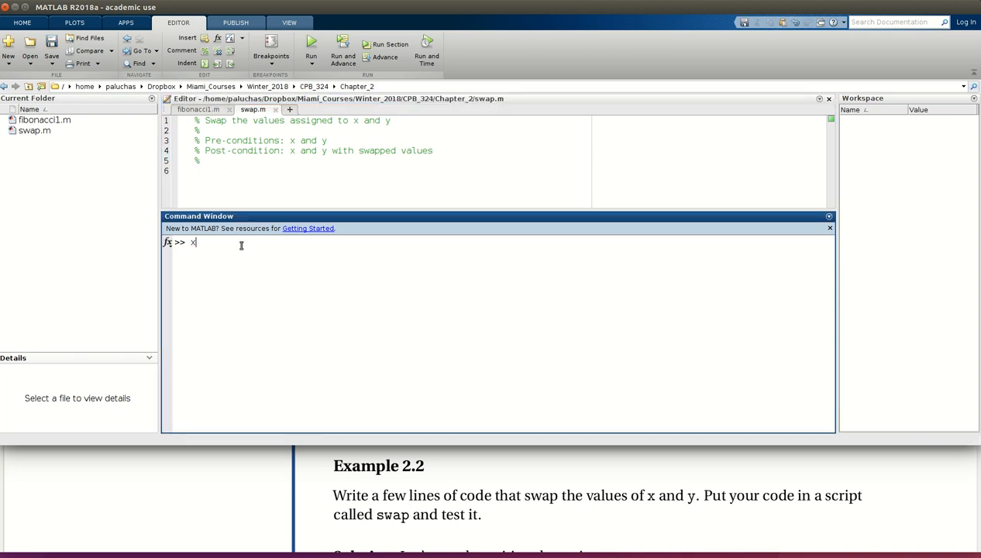
pyautogui.write('= 5')
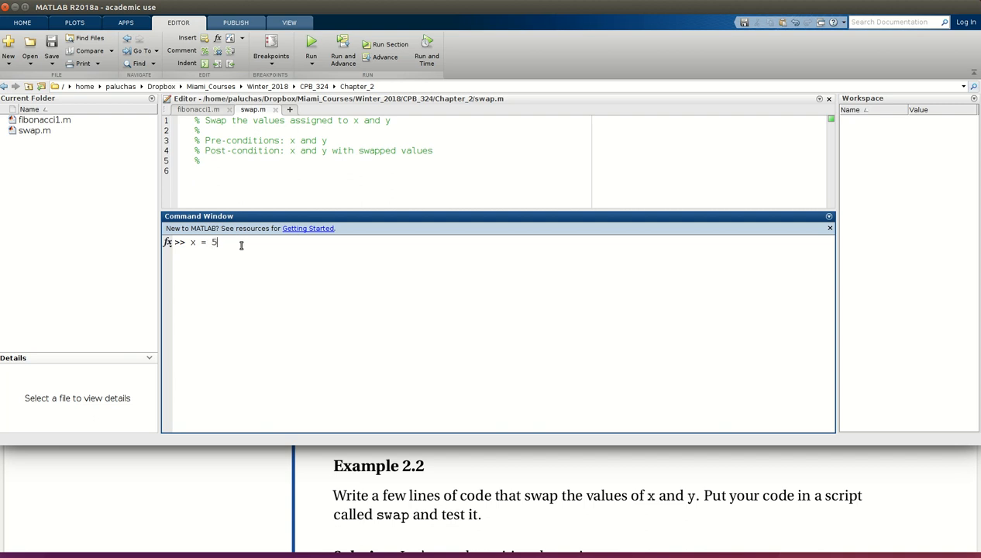
pyautogui.write('; y')
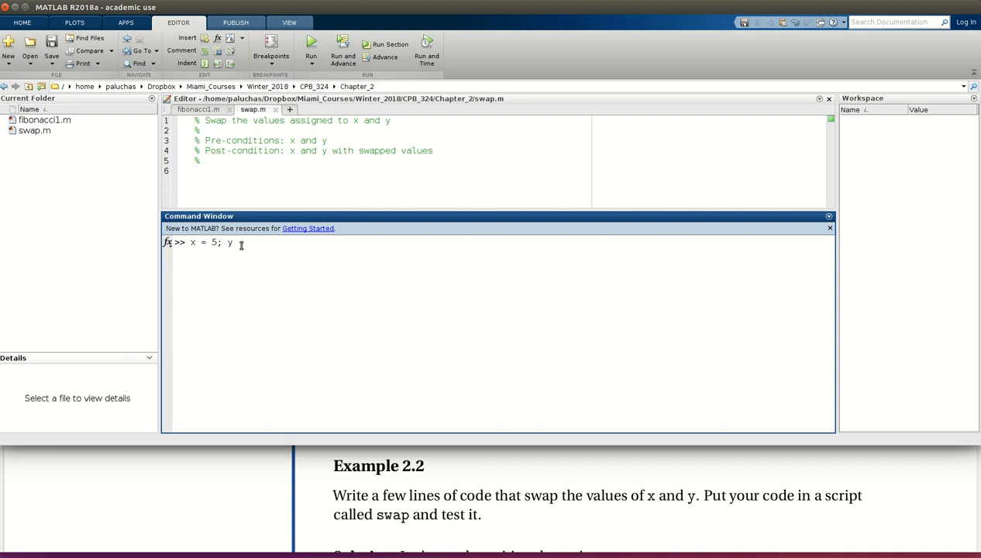
pyautogui.write('= 6;')
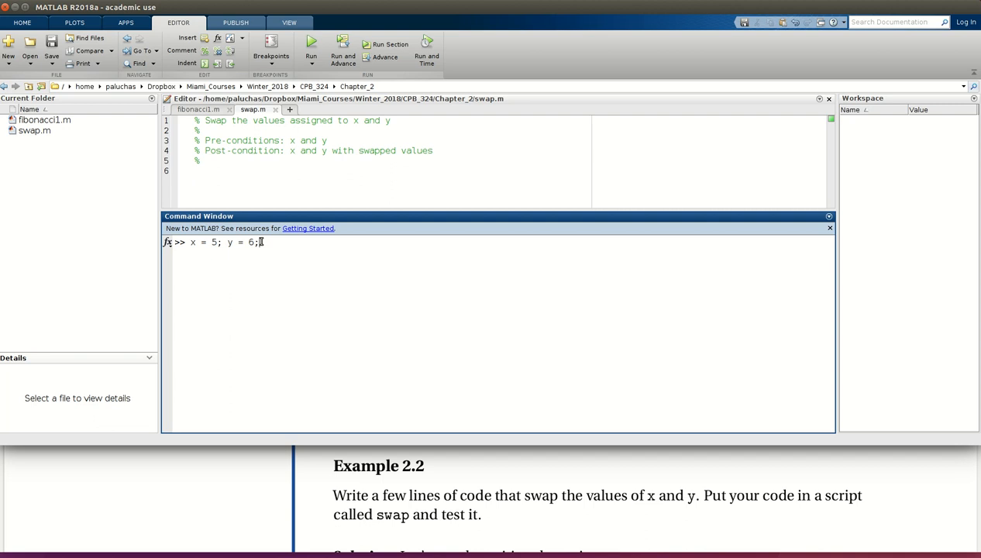
pyautogui.press('Return')
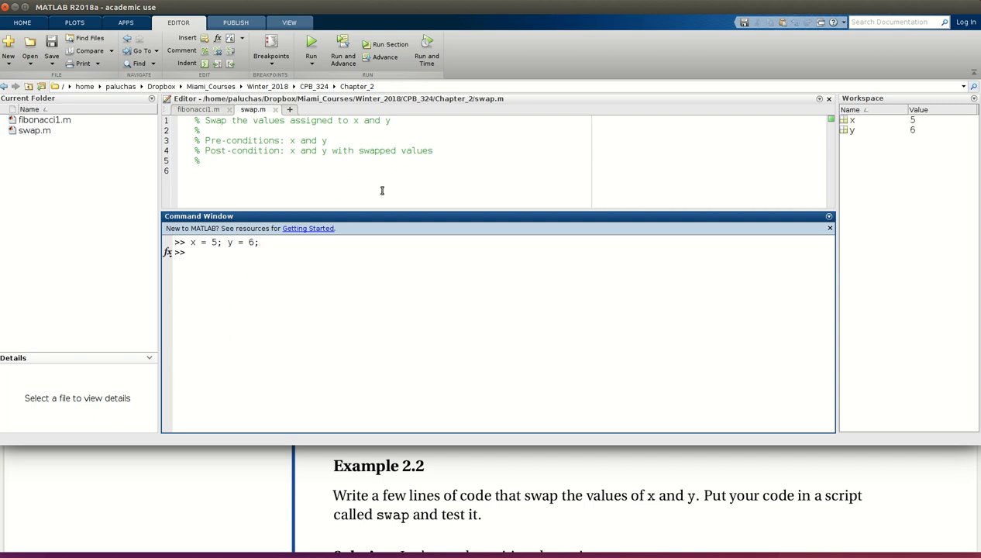
pyautogui.click(850, 121)
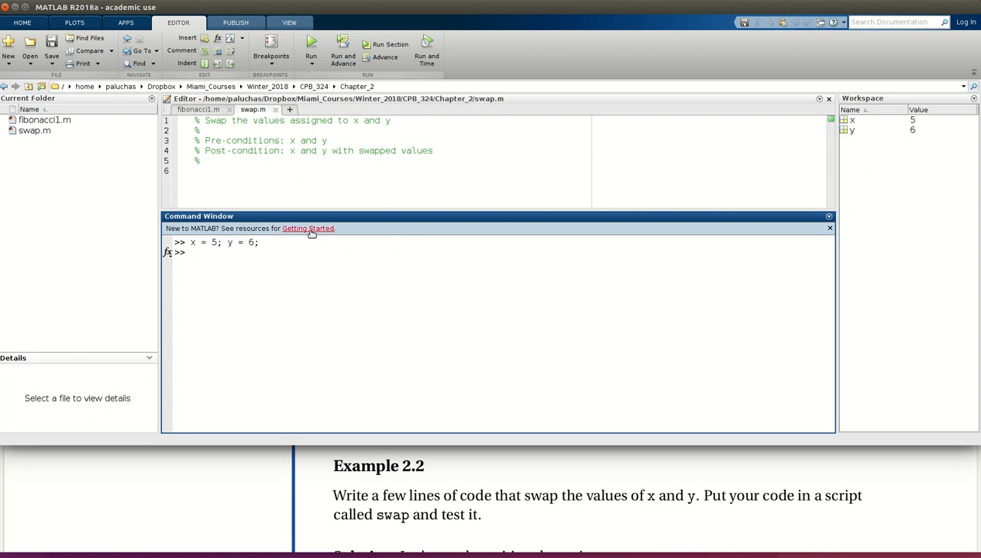
pyautogui.click(203, 172)
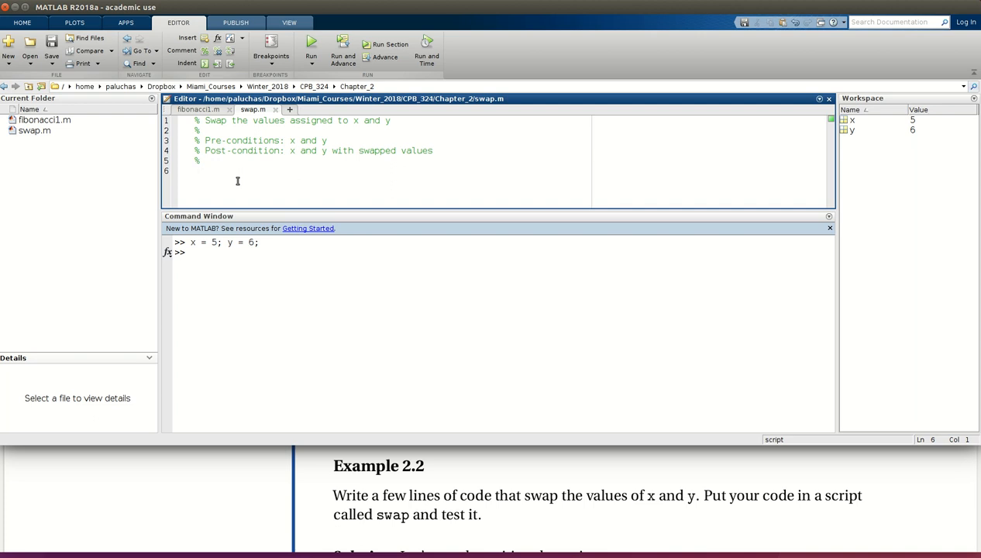
# - Add the naive lines x = y and y = x to swap.m and run swap, which leaves x = 6 and y = 6
pyautogui.write('x =')
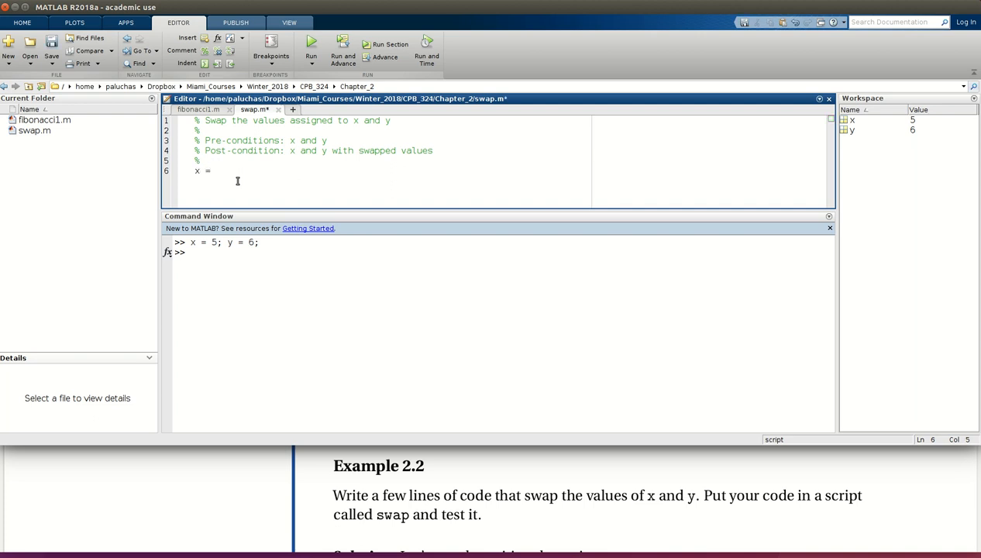
pyautogui.write('y')
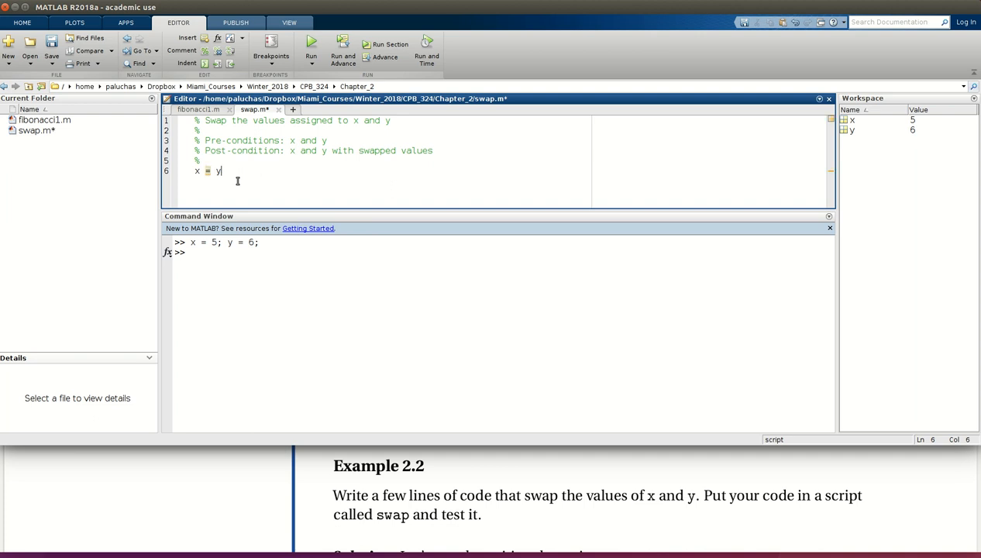
pyautogui.press('Return')
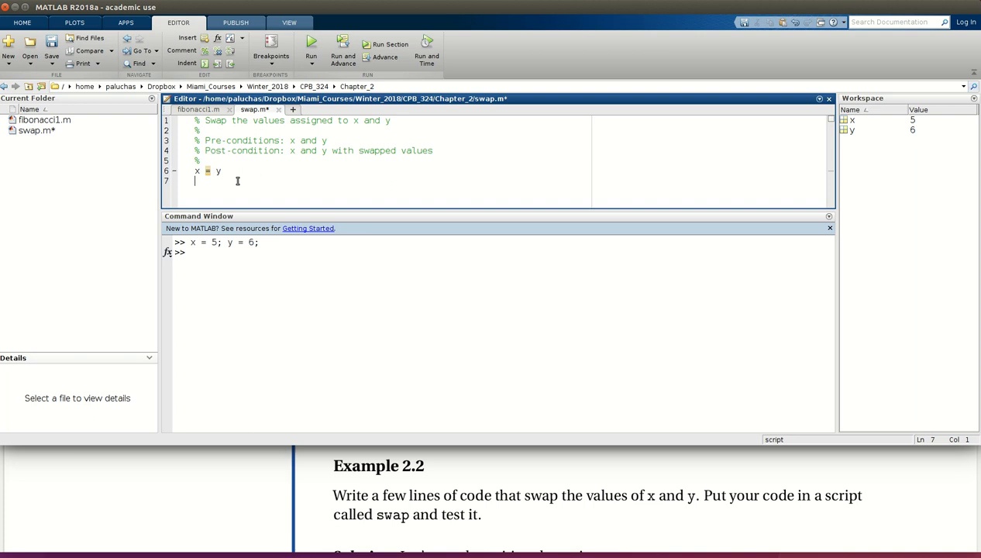
pyautogui.write('y = x')
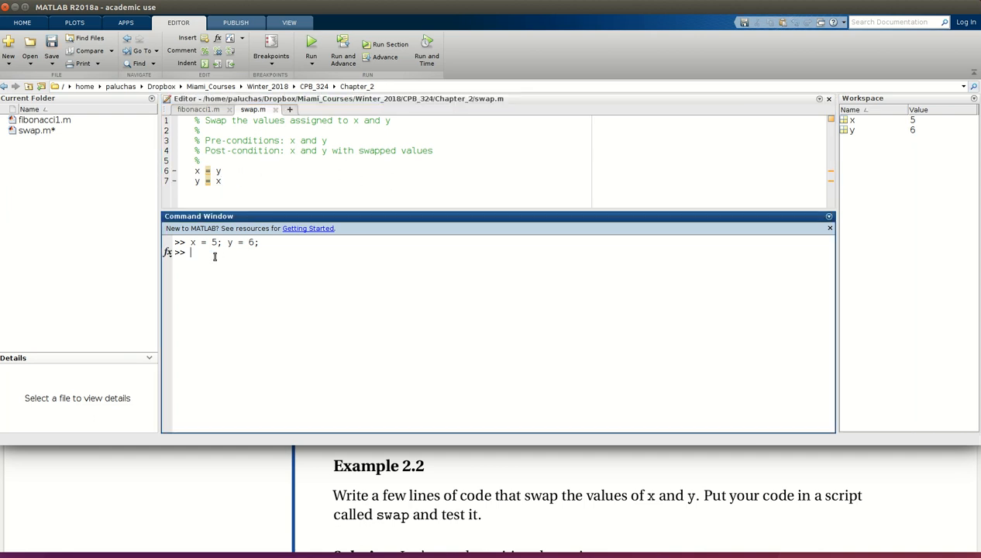
pyautogui.write('swap')
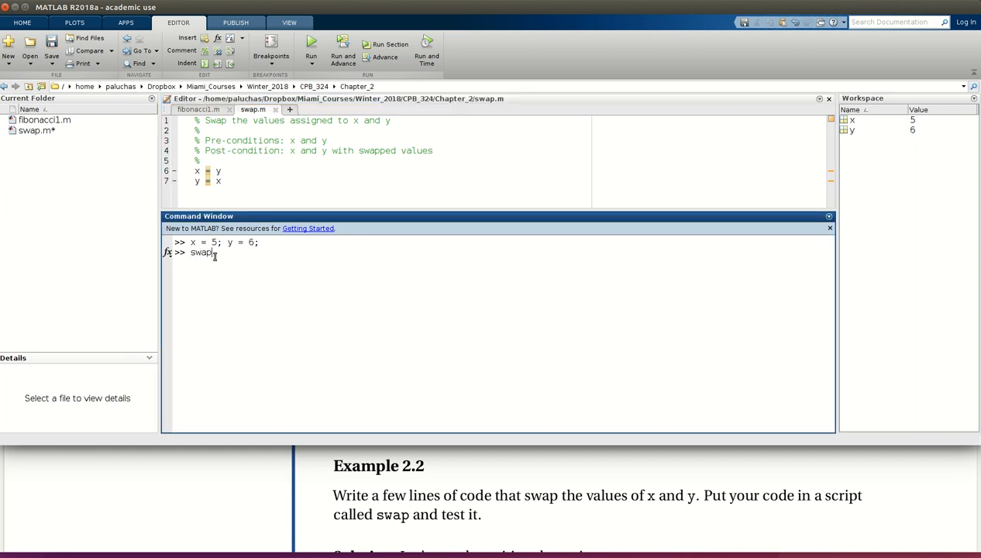
pyautogui.press('Return')
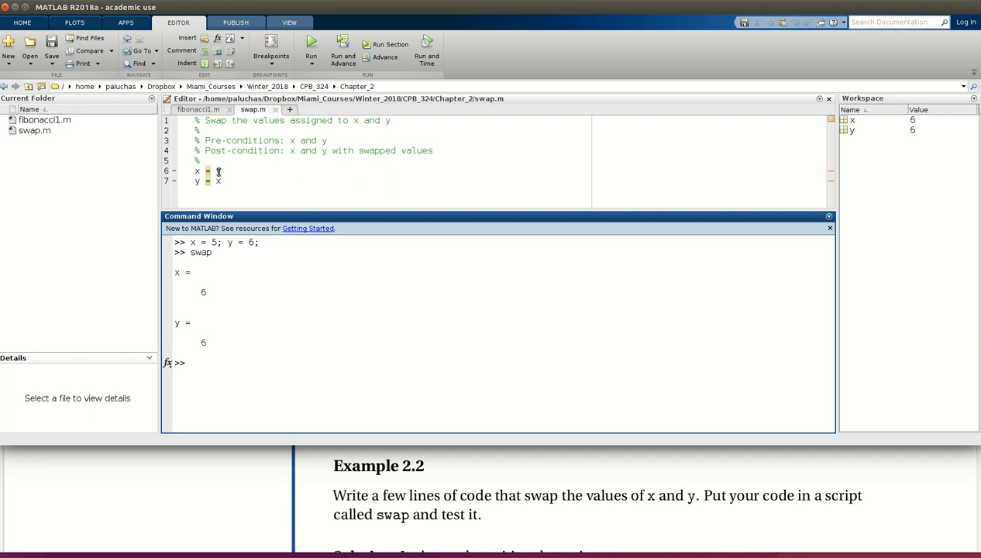
pyautogui.write('y')
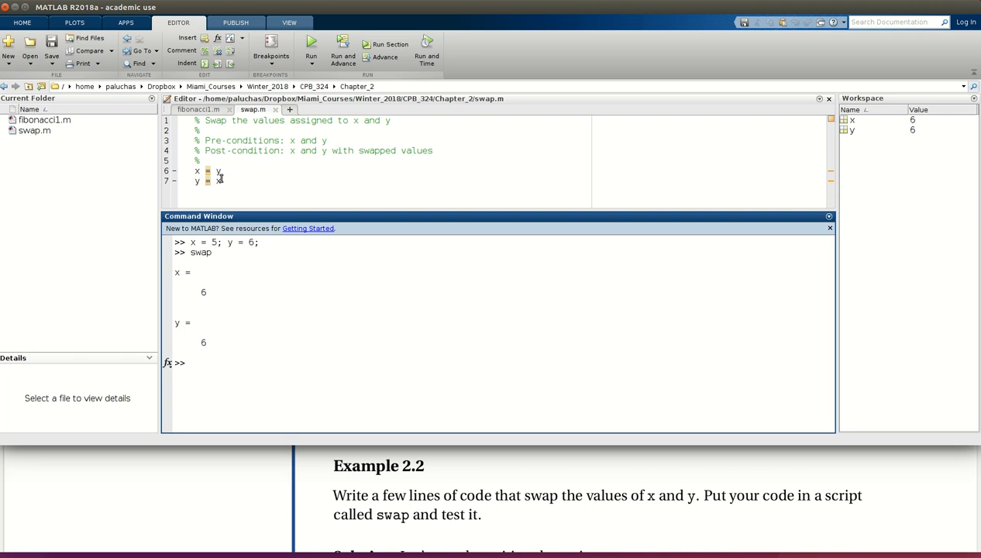
pyautogui.moveTo(217, 180)
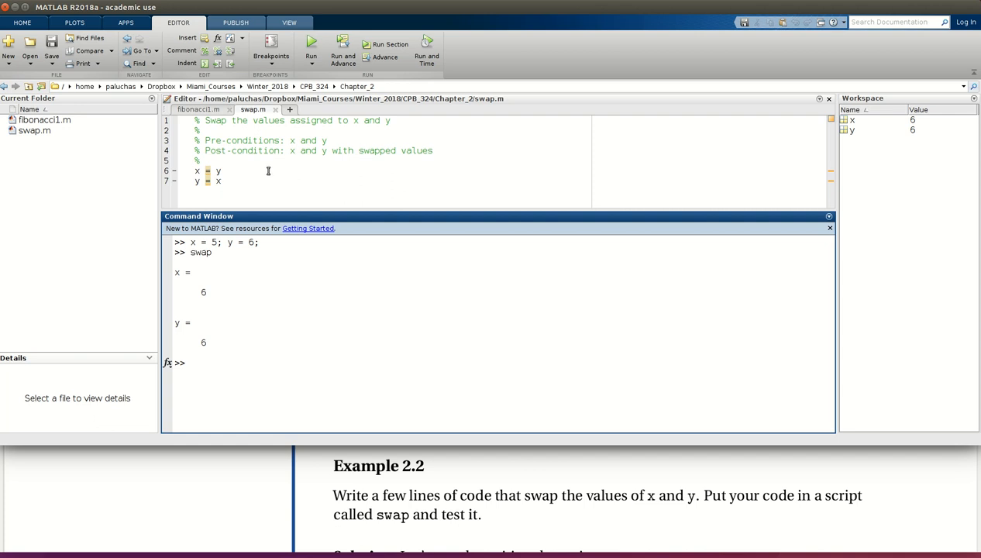
pyautogui.moveTo(267, 169)
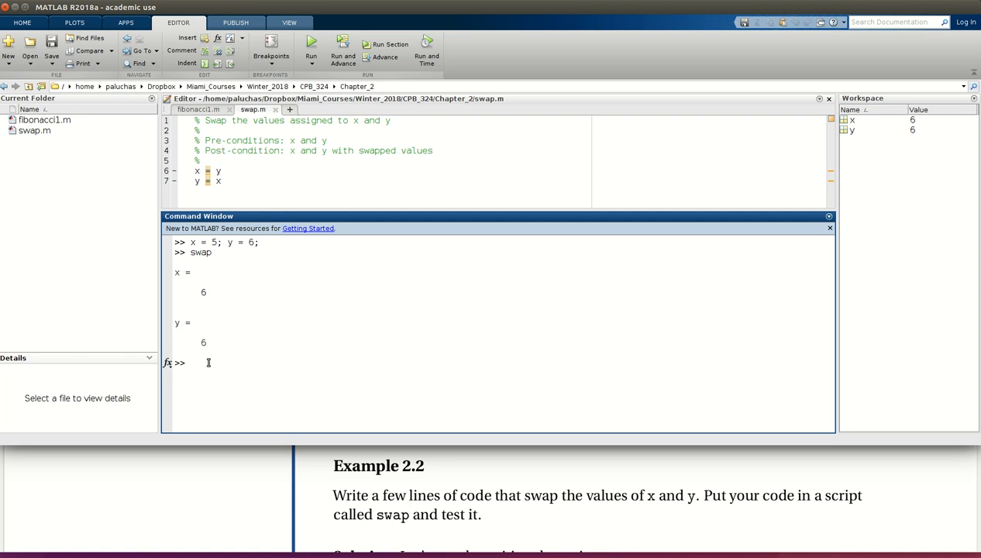
# - Reset x = 5; y = 6; and revise swap.m to read xold = x; x = y; y = xold
pyautogui.write('x = 5; y = 6;')
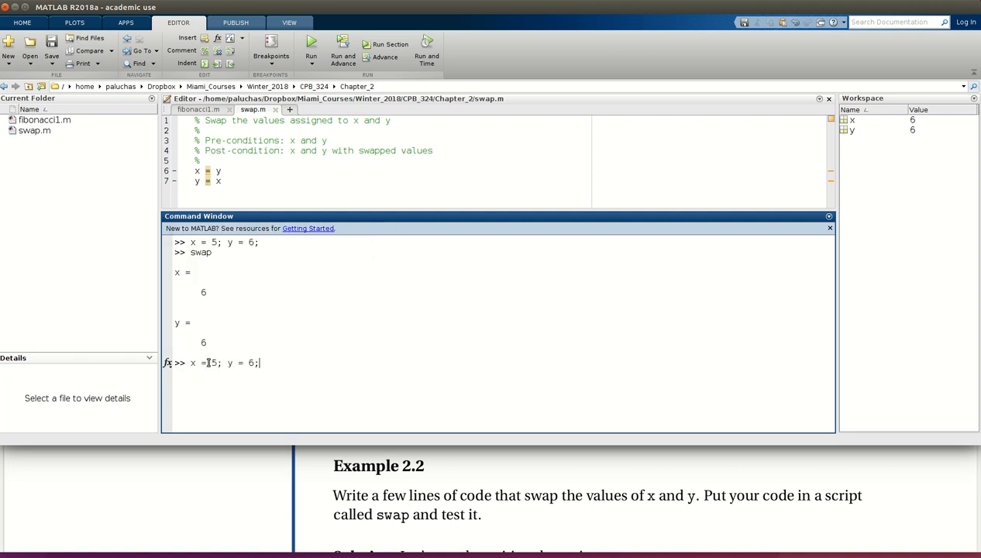
pyautogui.press('Return')
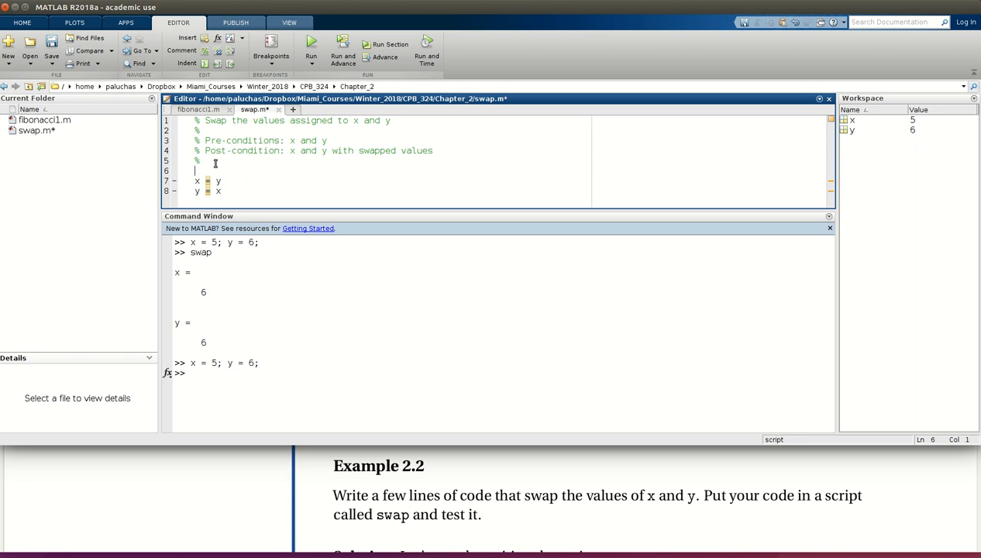
pyautogui.write('xoo')
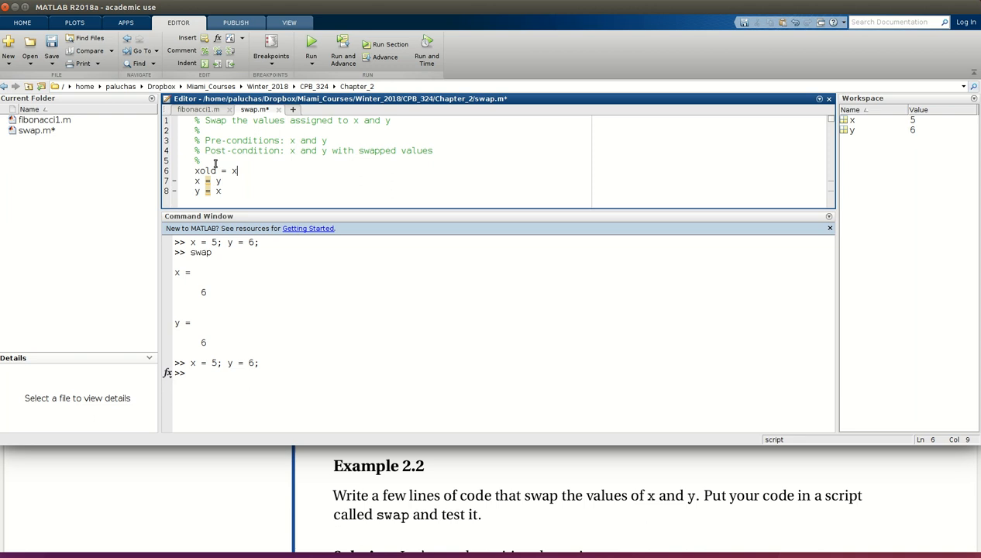
pyautogui.write(';')
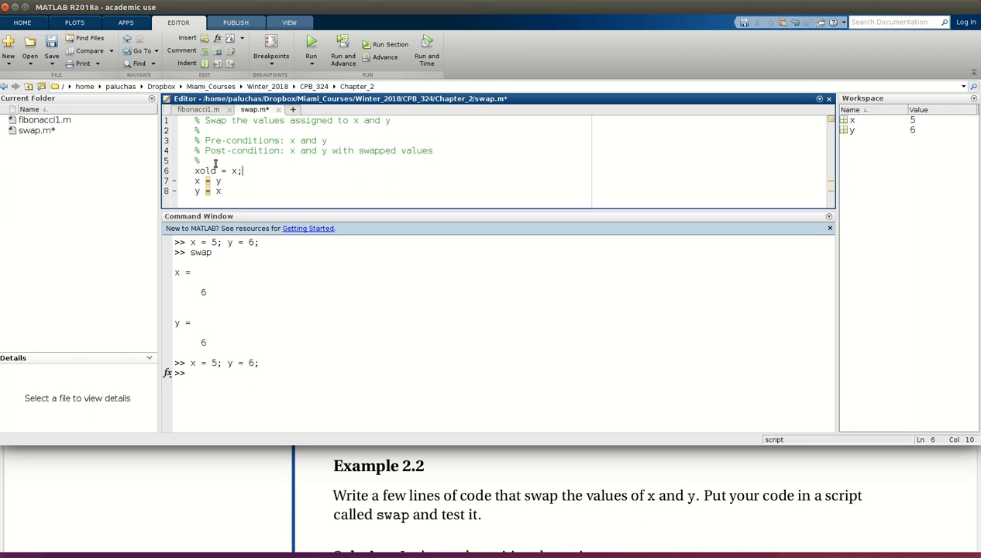
pyautogui.click(199, 191)
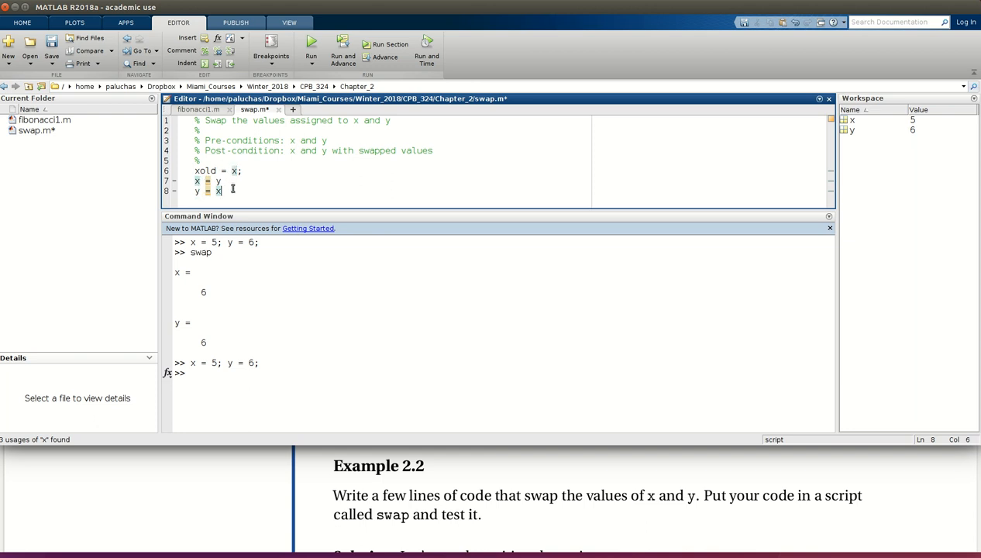
pyautogui.write('old')
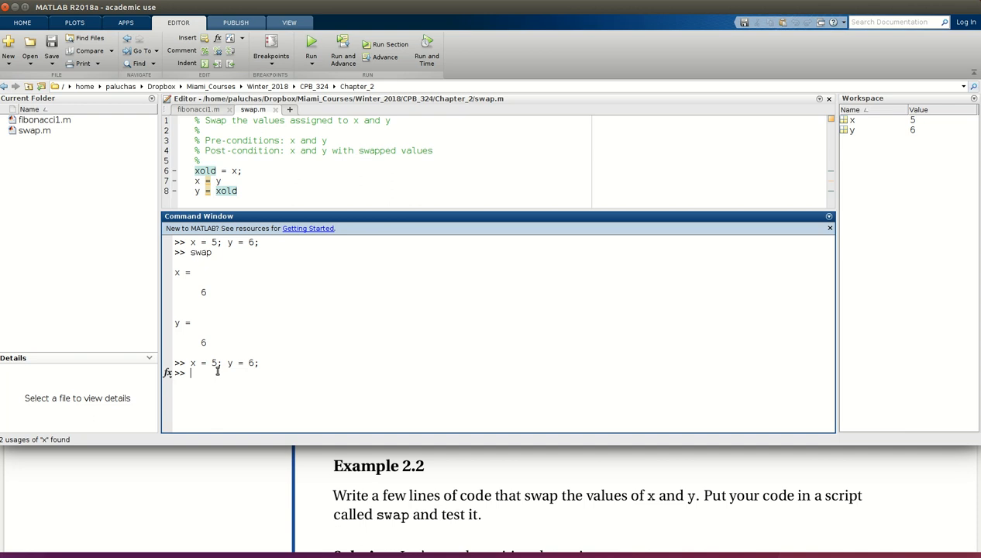
# - Run the revised swap so x becomes 6 and y becomes 5, then enlarge the Editor to review the xold line
pyautogui.press('Return')
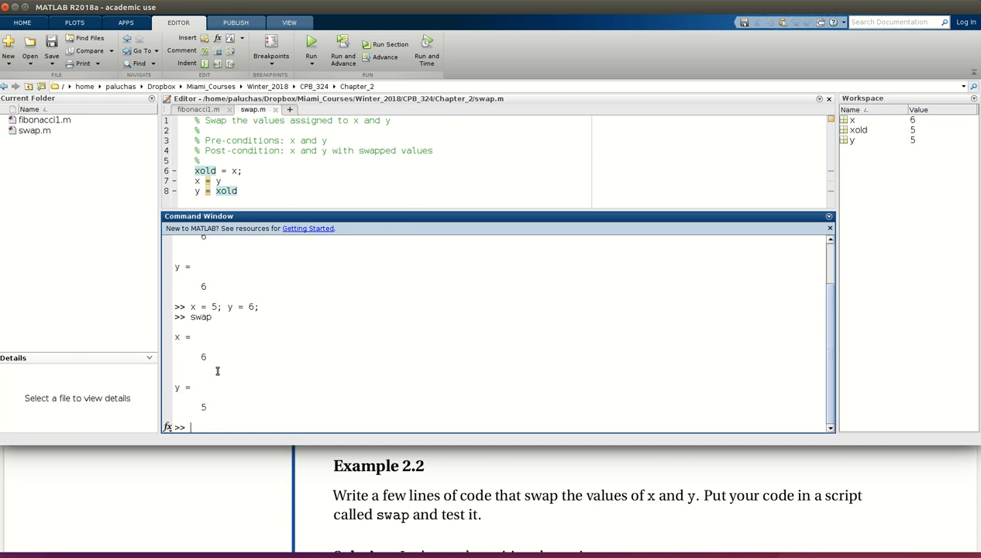
pyautogui.moveTo(189, 369)
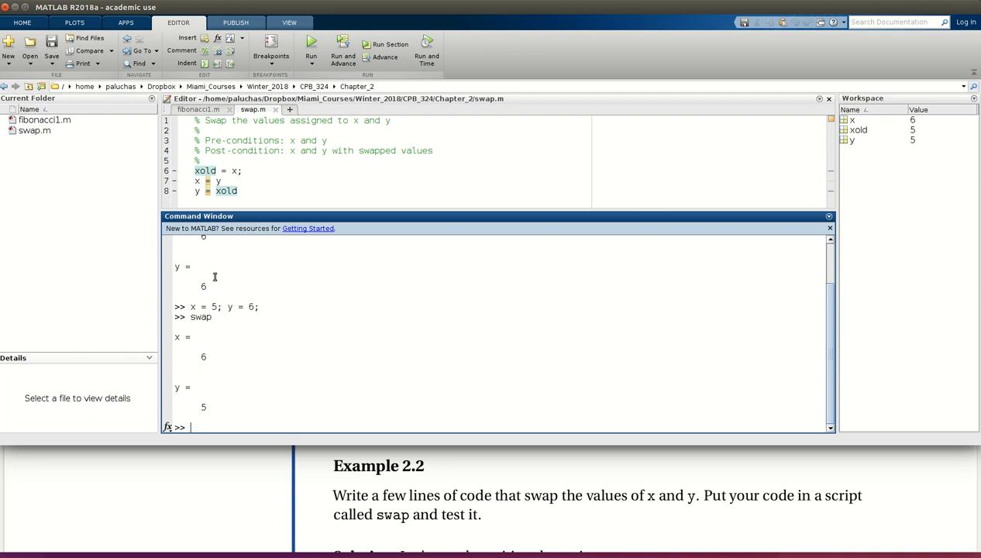
pyautogui.moveTo(270, 214)
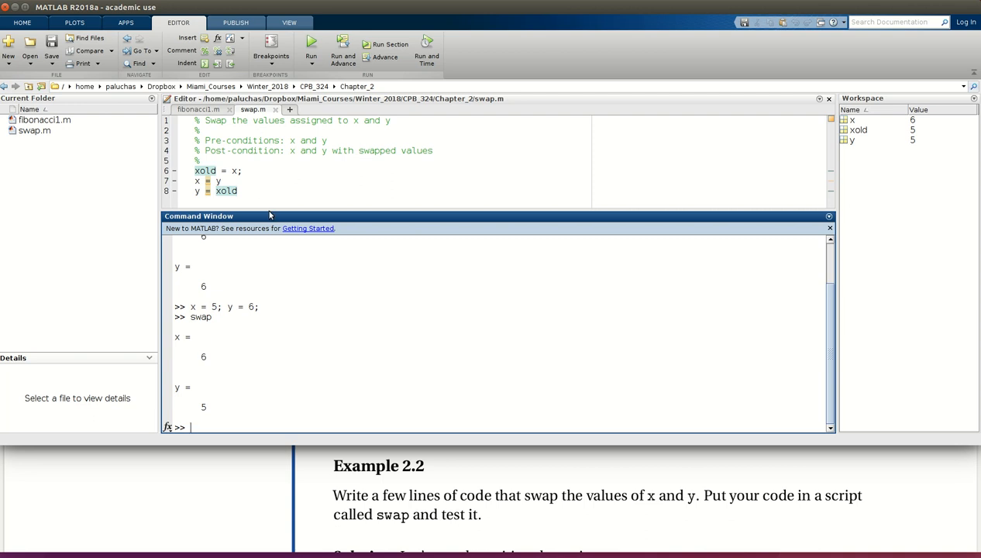
pyautogui.moveTo(276, 217); pyautogui.dragTo(276, 242)
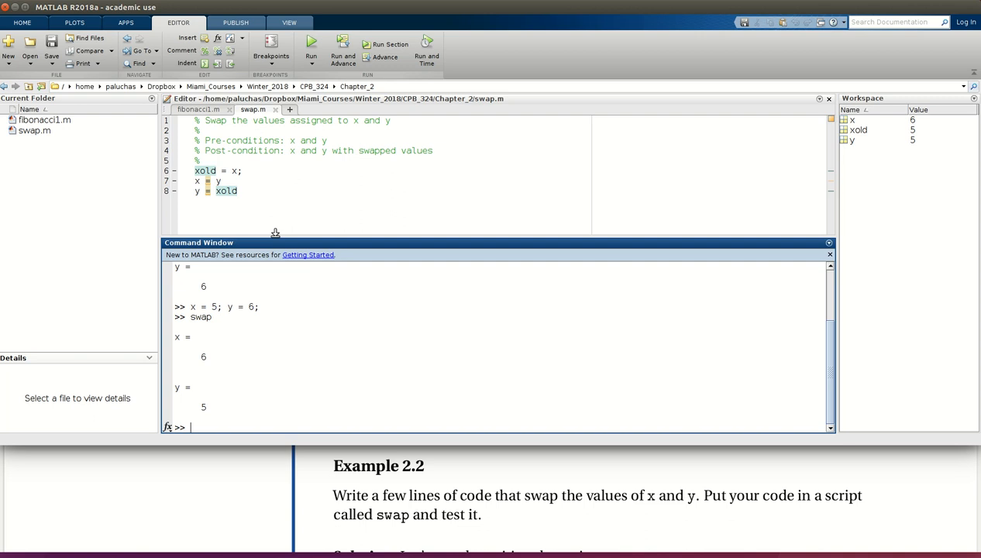
pyautogui.click(221, 179)
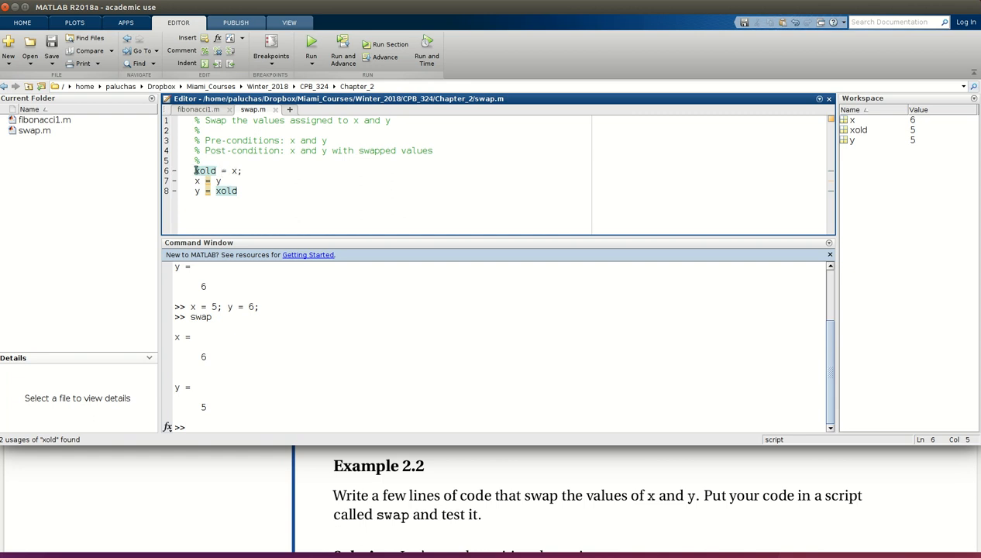
pyautogui.moveTo(192, 172)
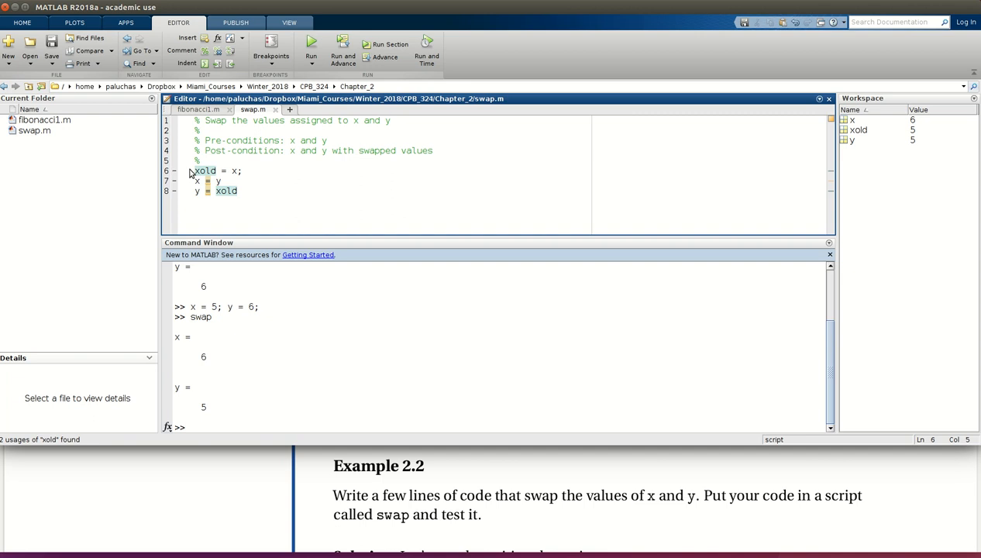
pyautogui.moveTo(192, 177)
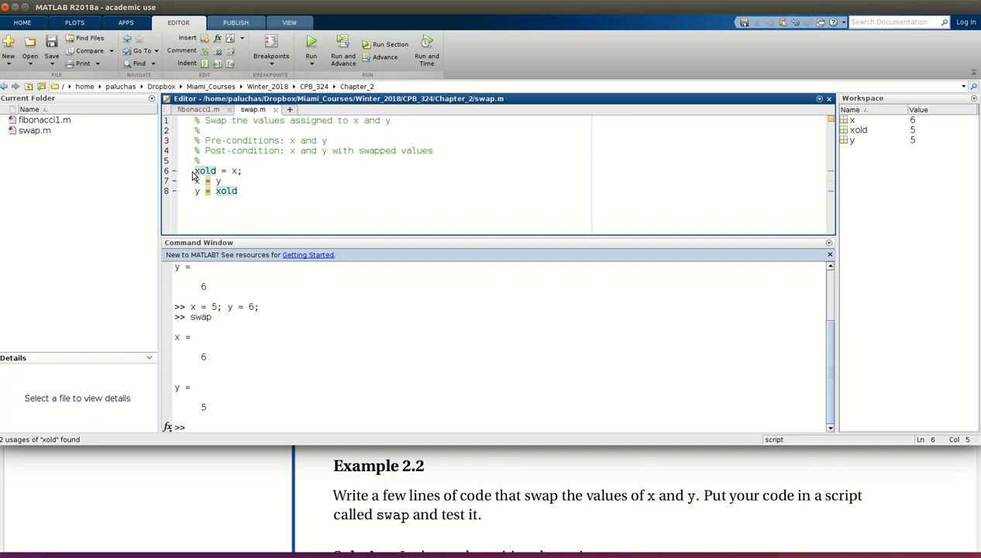
pyautogui.moveTo(205, 169)
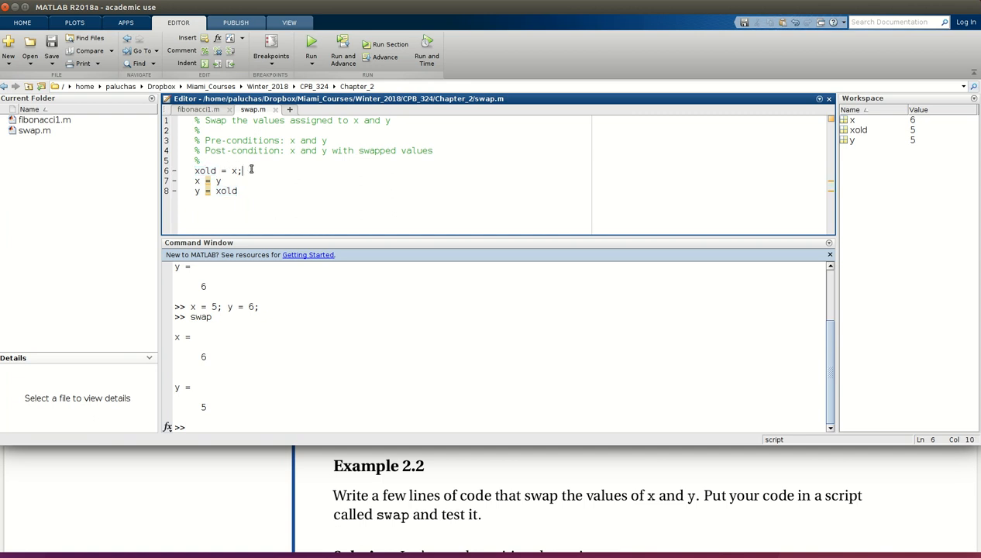
# - Add yold = y; and set x = yold so swap.m reads xold = x; yold = y; x = yold; y = xold, saved
pyautogui.press('Return')
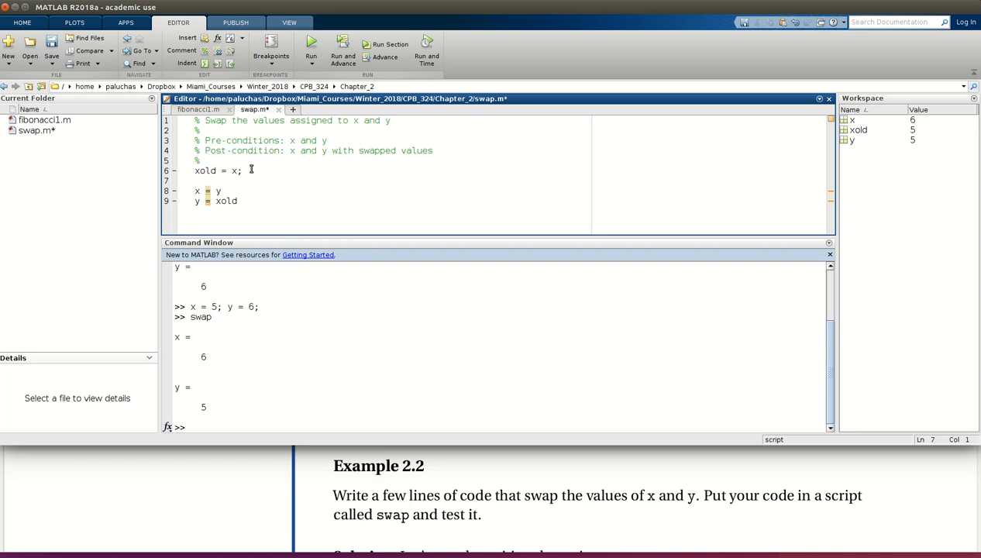
pyautogui.write('y')
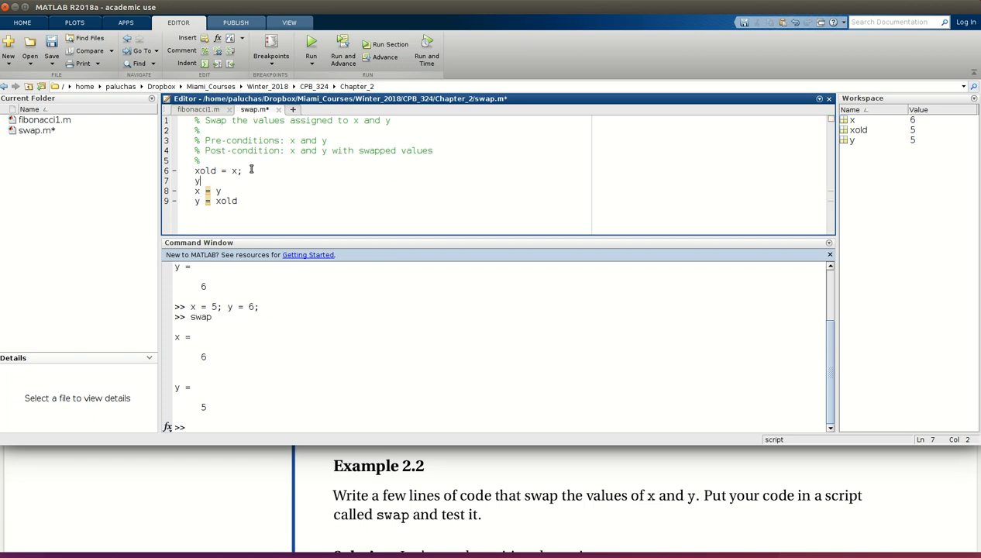
pyautogui.write('old =')
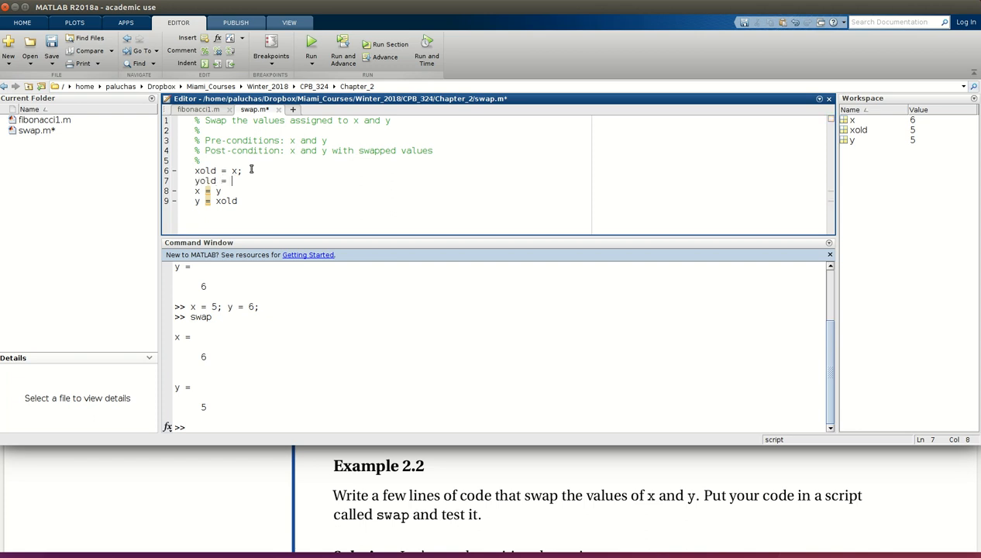
pyautogui.write('y;')
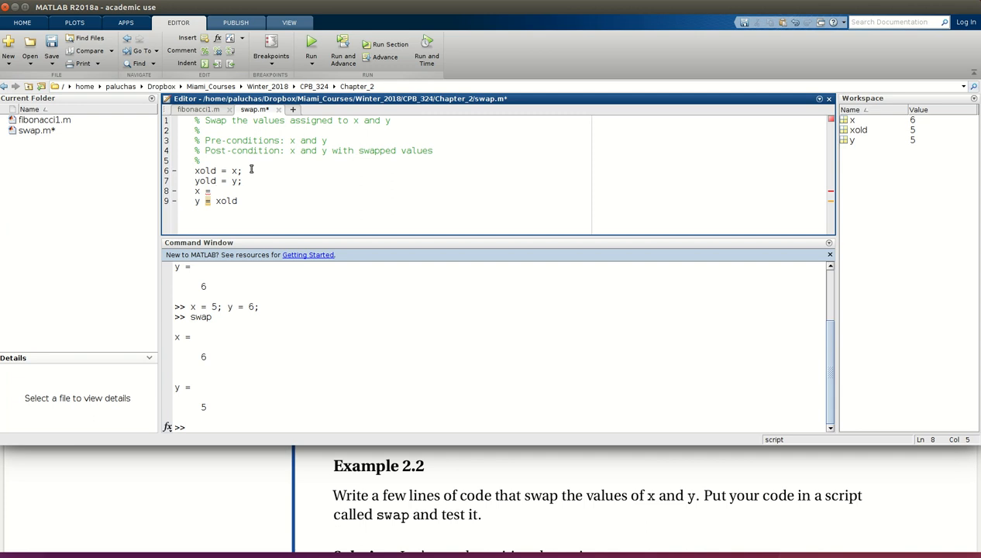
pyautogui.write('yold')
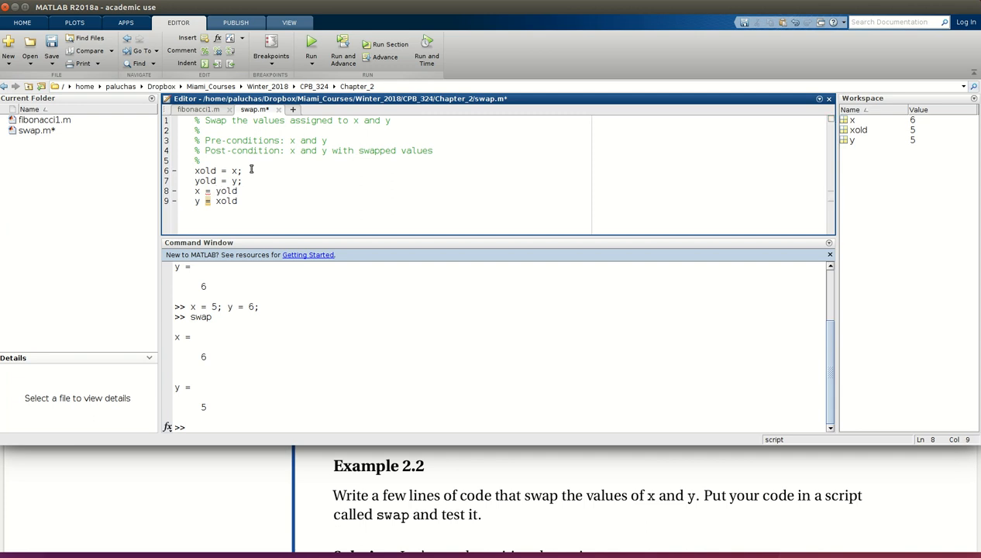
pyautogui.click(239, 202)
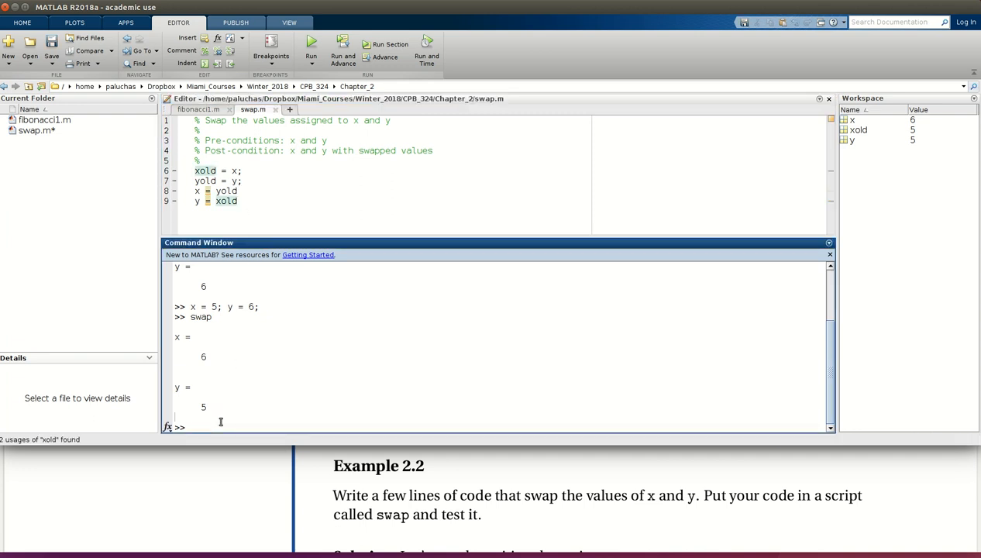
# - Run swap again, giving x = 5 and y = 6 with xold = 6 and yold = 5
pyautogui.write('swap')
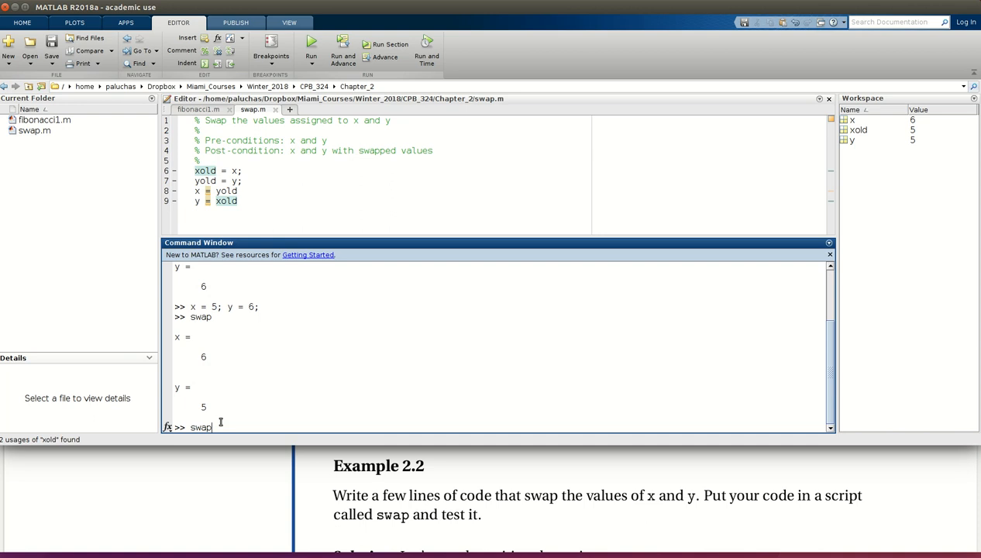
pyautogui.press('Return')
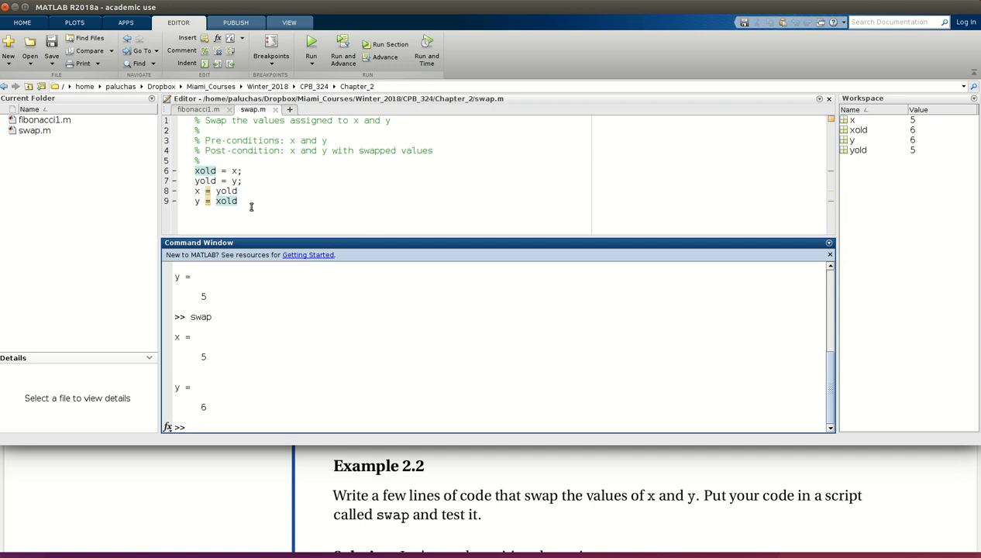
# - End swap.m with clear yold xold and rerun it with F5, leaving only x = 6 and y = 5
pyautogui.write('cle')
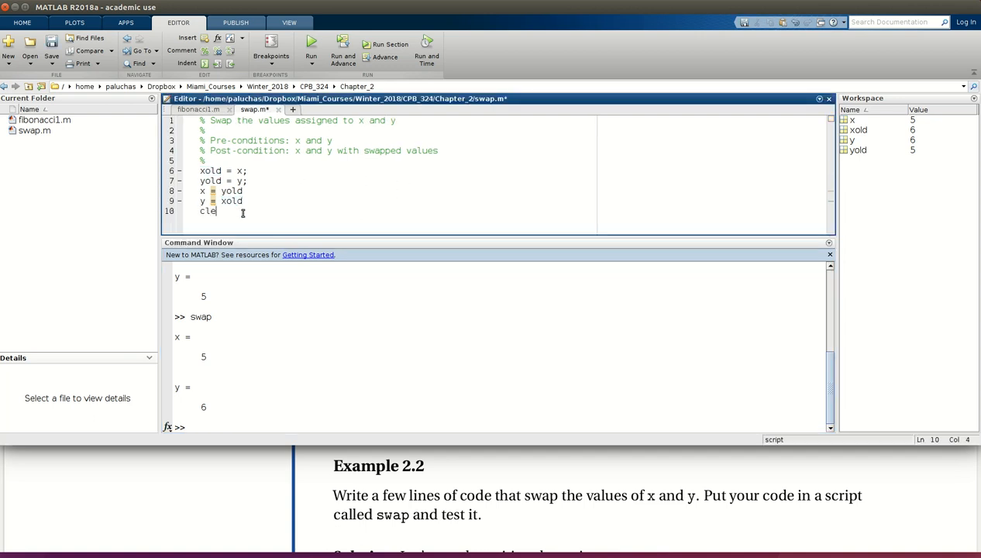
pyautogui.write('ar')
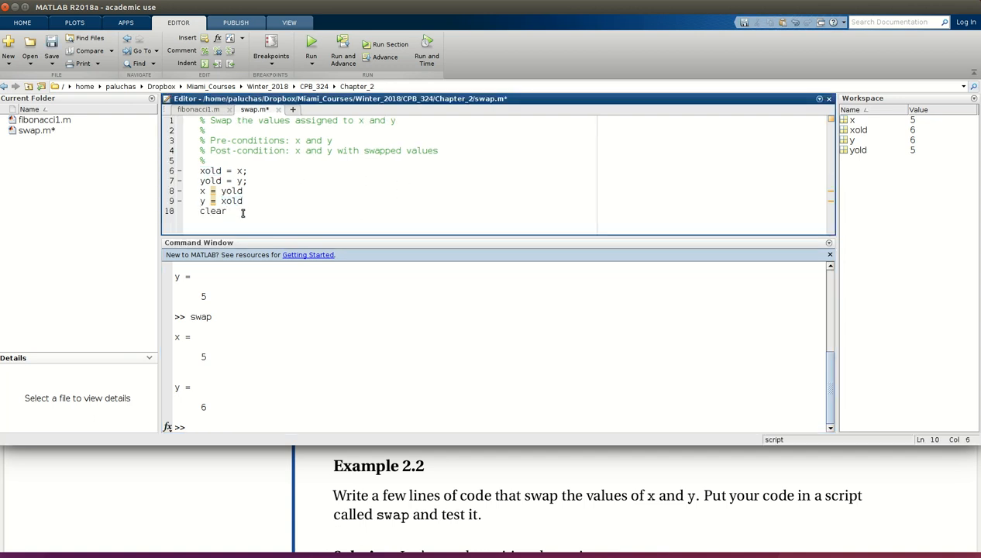
pyautogui.write('yold')
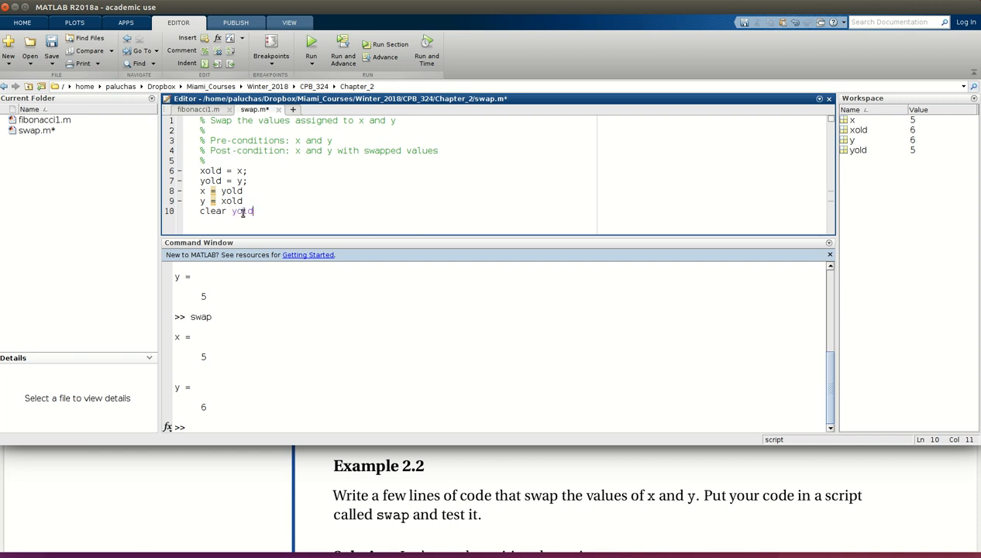
pyautogui.write('xolod')
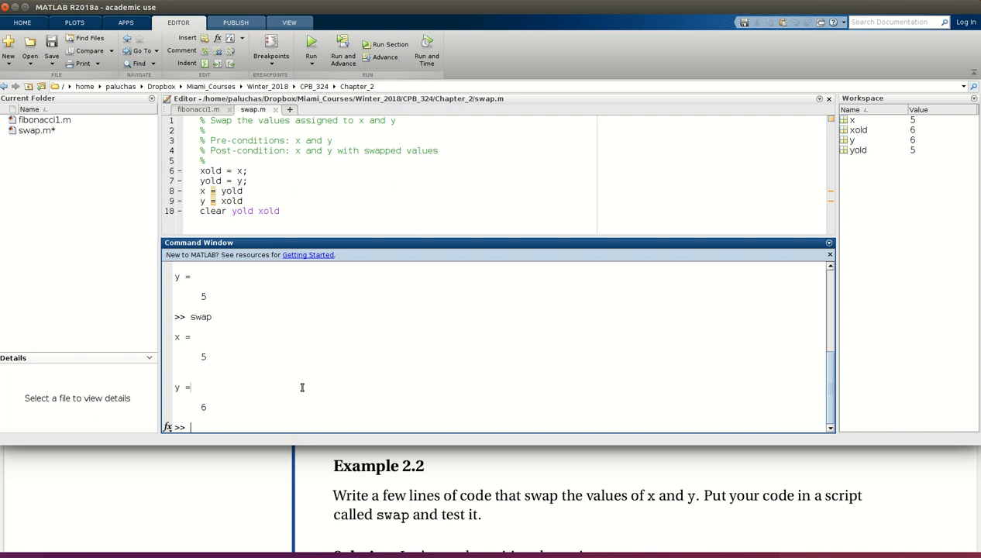
pyautogui.press('Return')
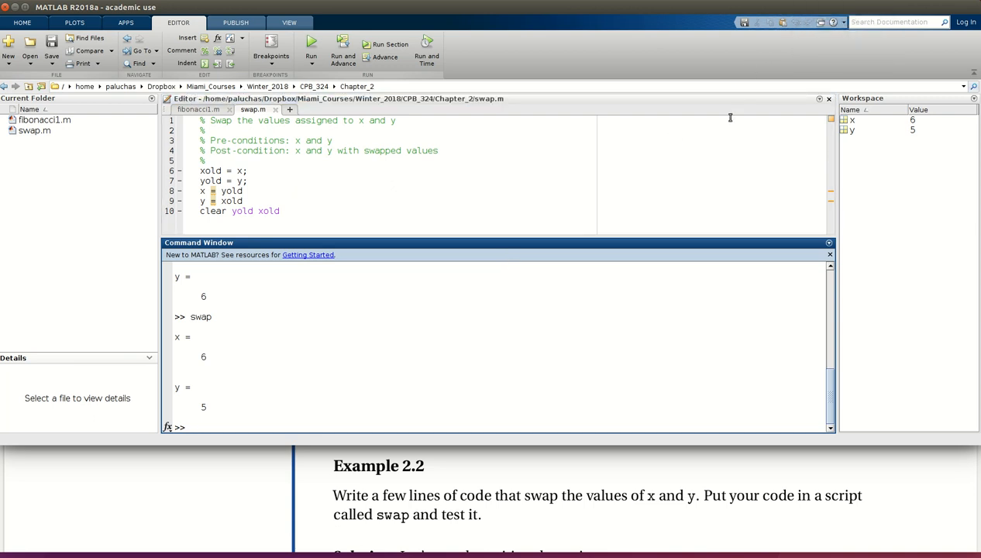
pyautogui.moveTo(267, 177)
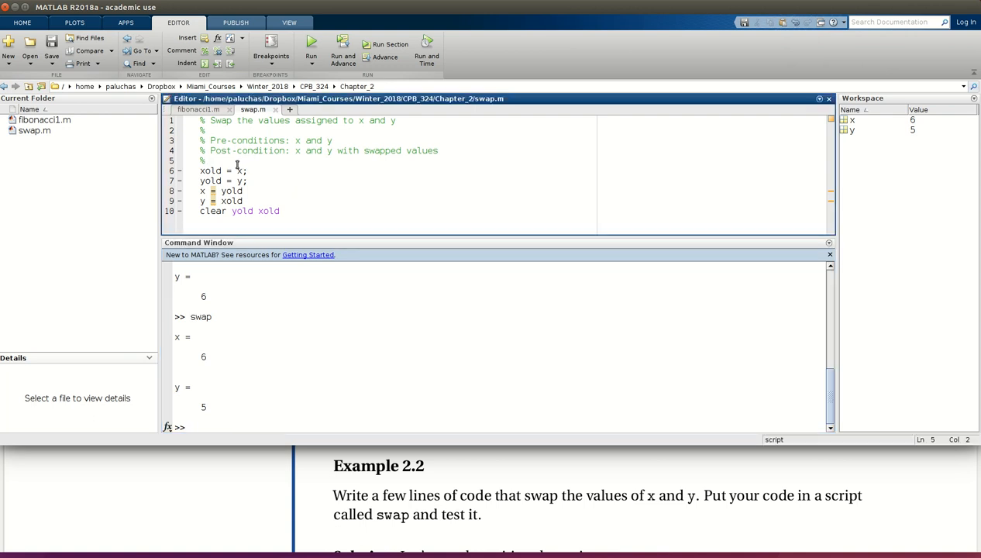
# - Insert the comment '% Storing original values of x and y to variables xold and yold' above the xold and yold assignments
pyautogui.press('Return')
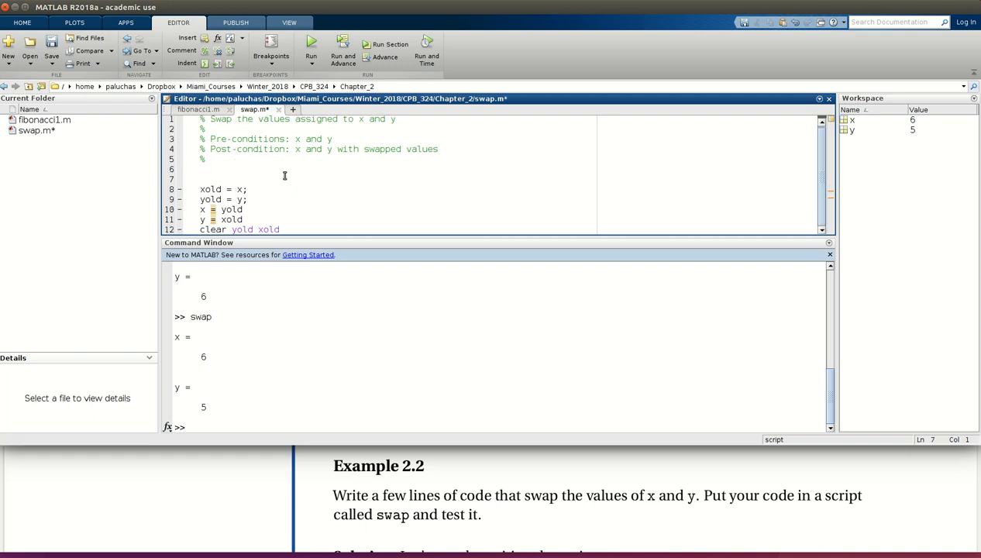
pyautogui.write('%')
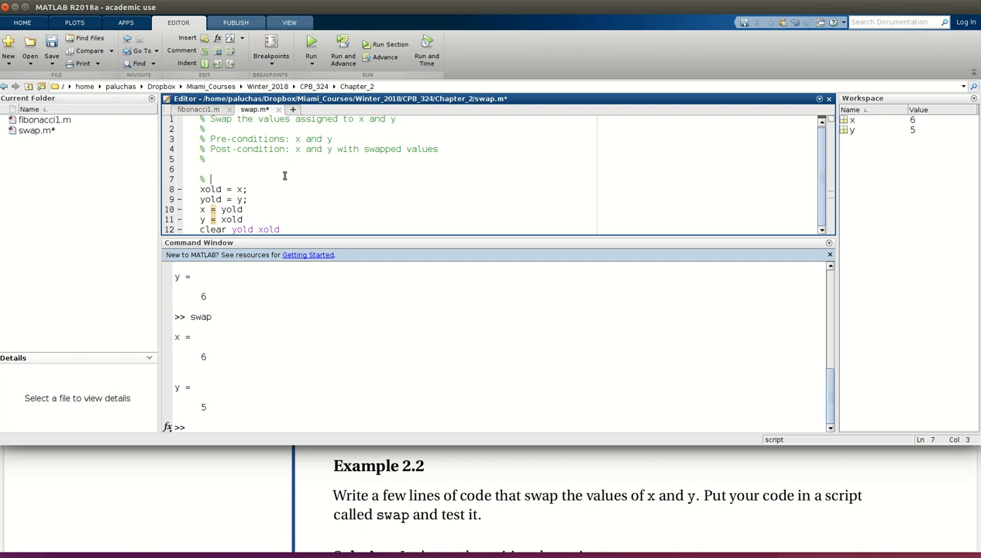
pyautogui.write('0')
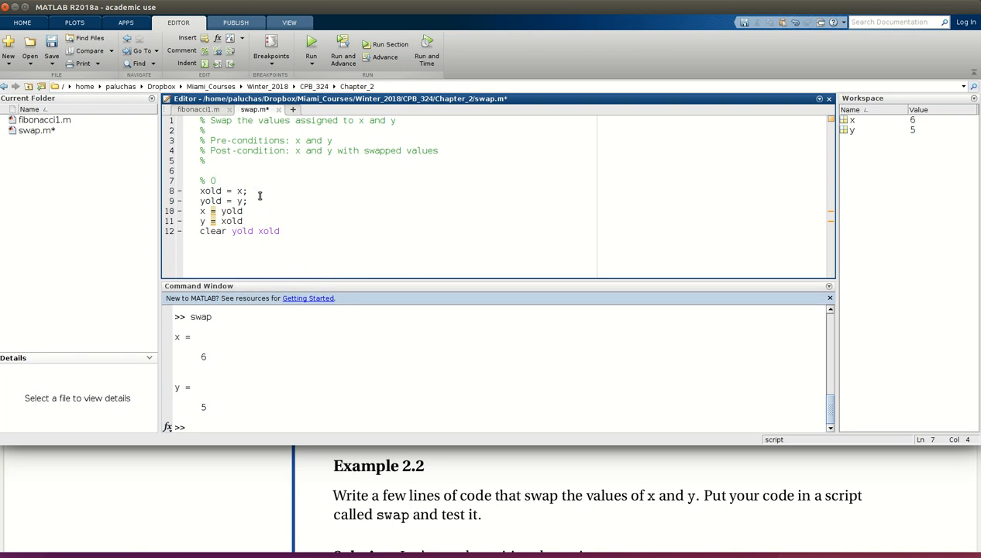
pyautogui.write('ri')
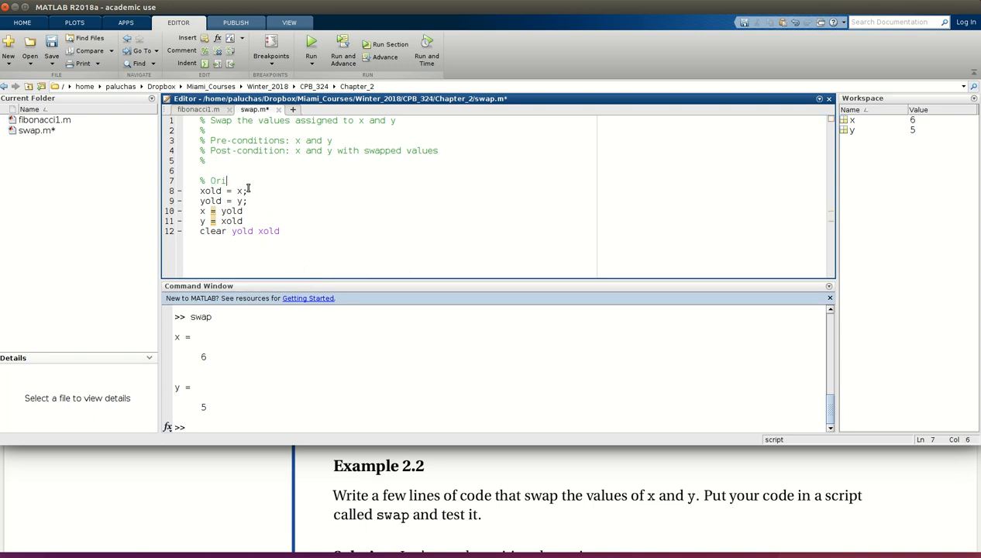
pyautogui.write('ginal')
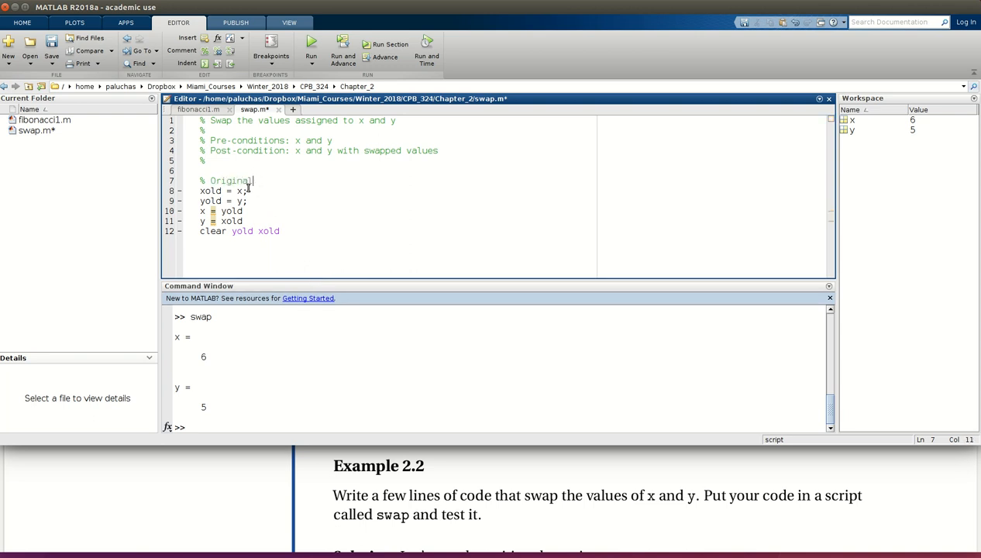
pyautogui.write('Storing or')
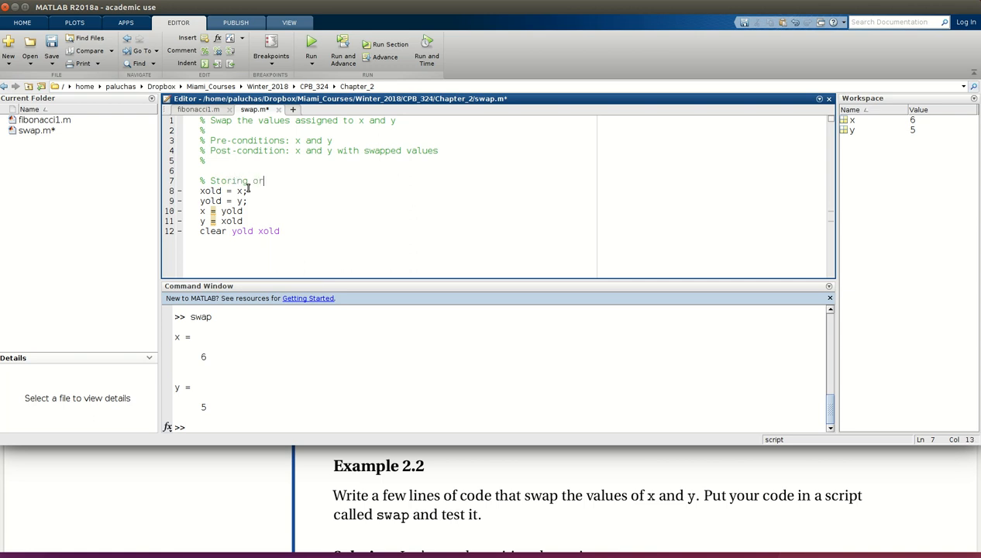
pyautogui.write('riginal values o')
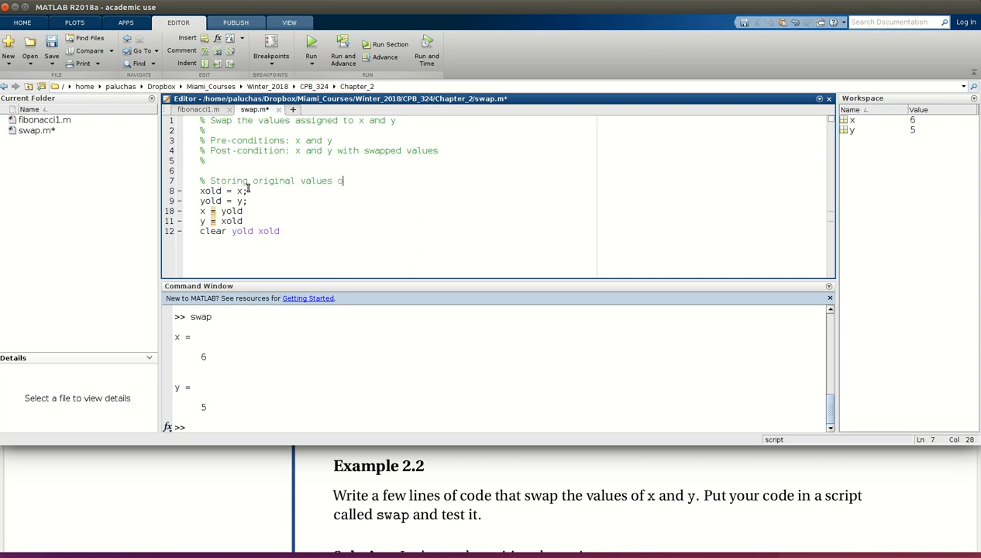
pyautogui.write('f x and y t')
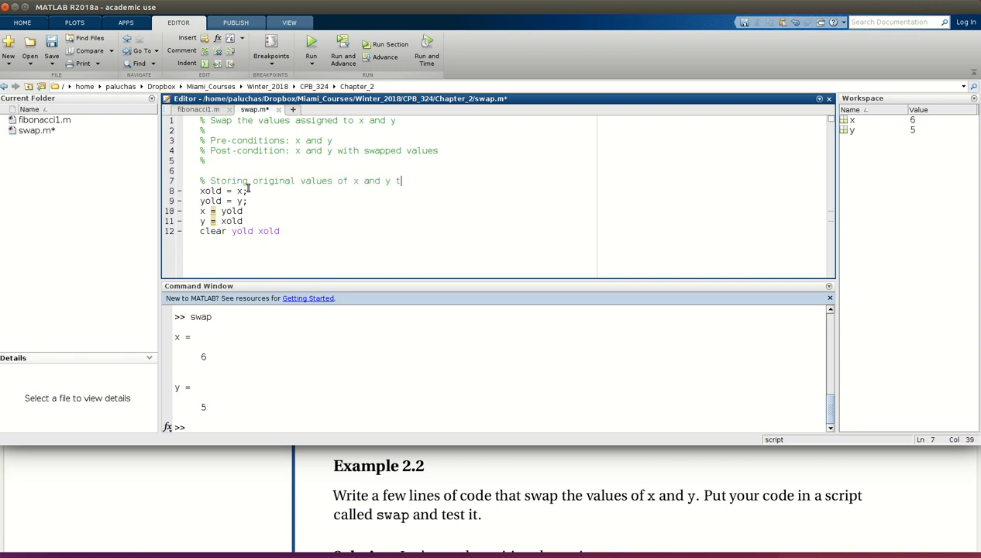
pyautogui.write('o variables xold and yold')
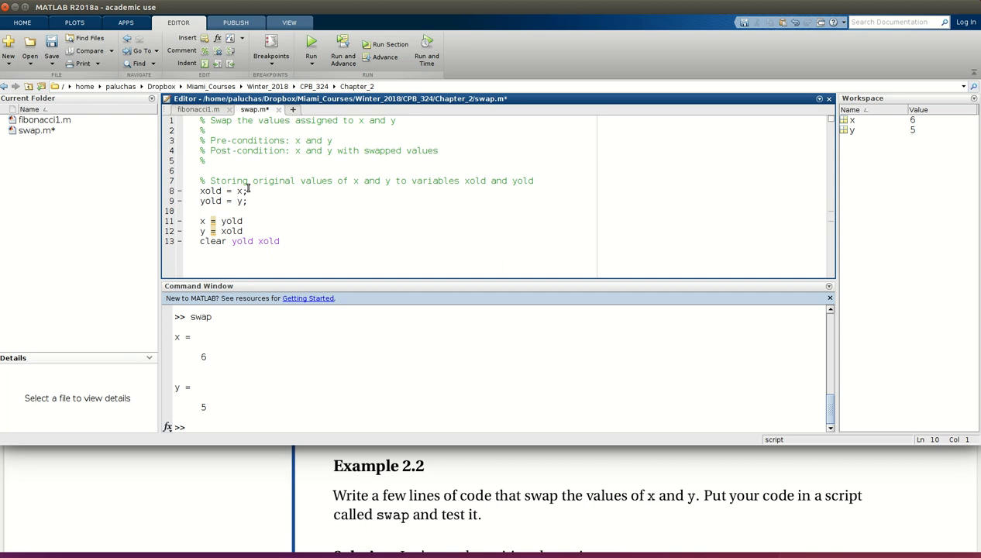
# - Add the comment '% Swapping values' above the swap assignments
pyautogui.write('% Swapping')
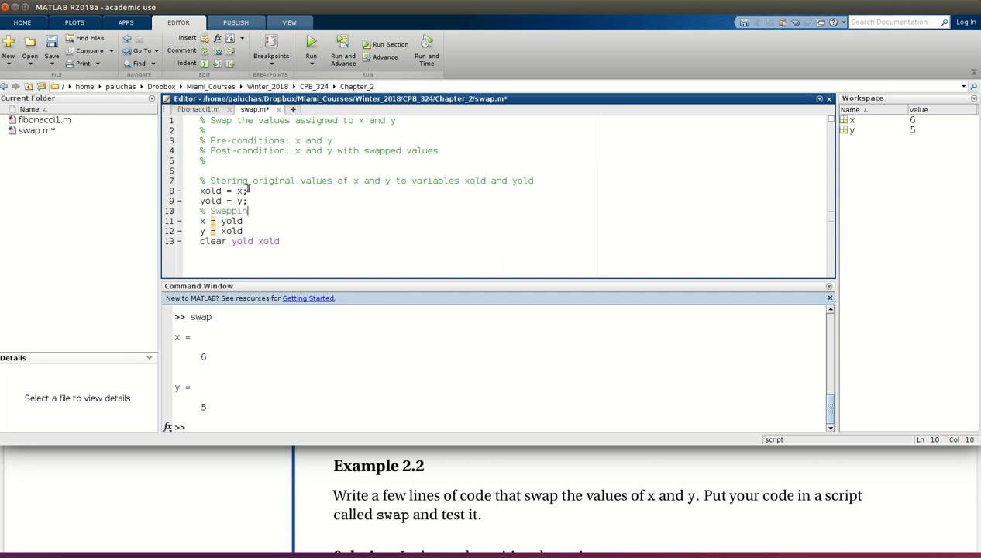
pyautogui.write('values')
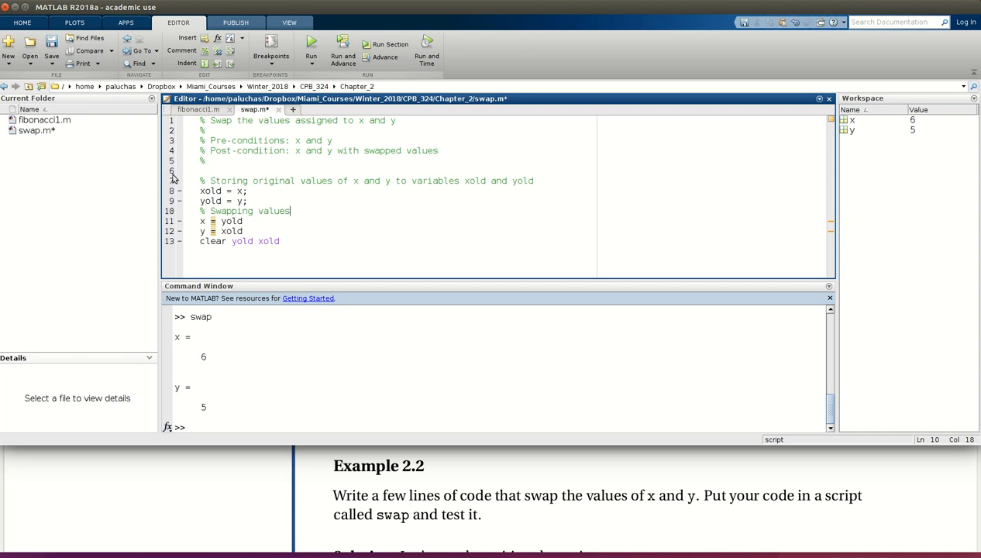
pyautogui.moveTo(254, 231)
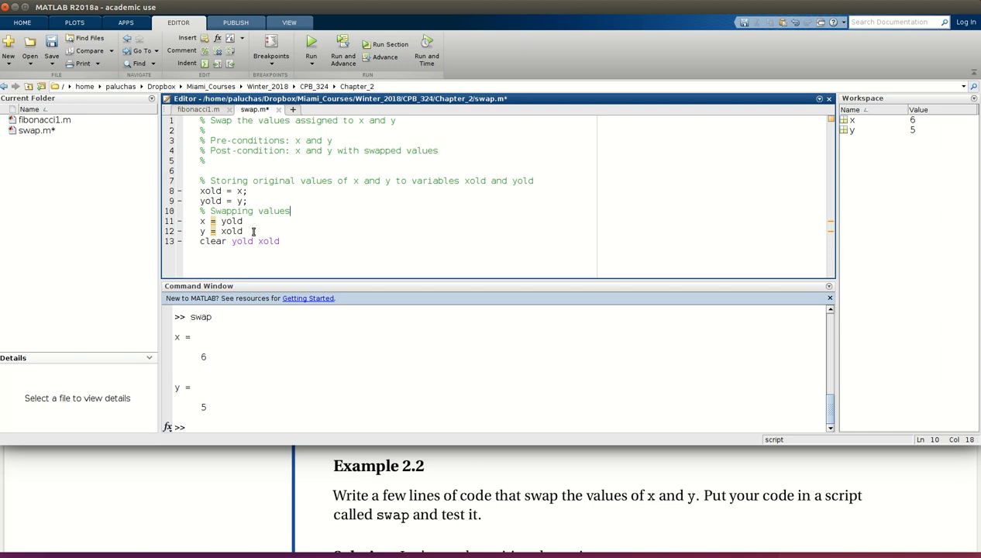
# - Add the comment '% Clearing intermediate variables' above the clear line
pyautogui.press('Return')
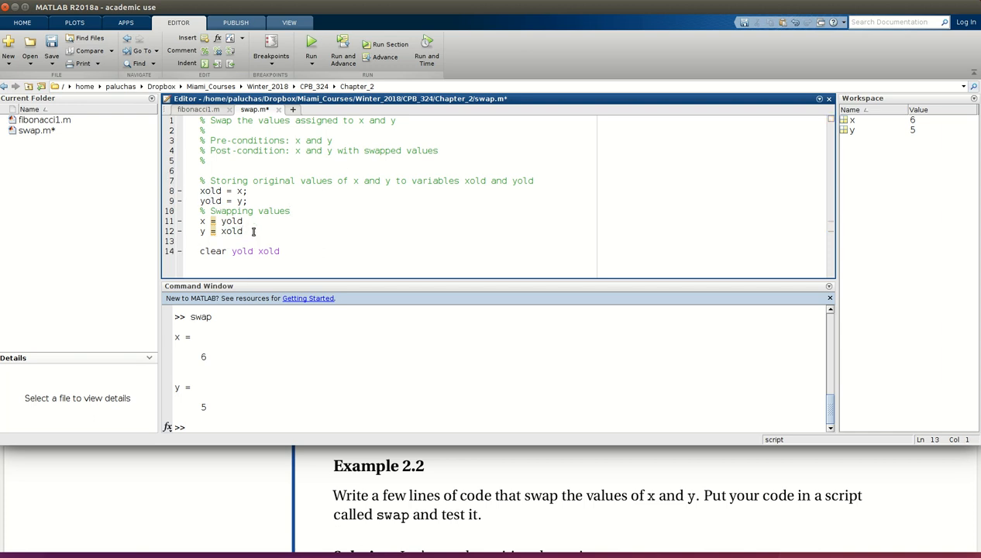
pyautogui.write('% Clearing inte')
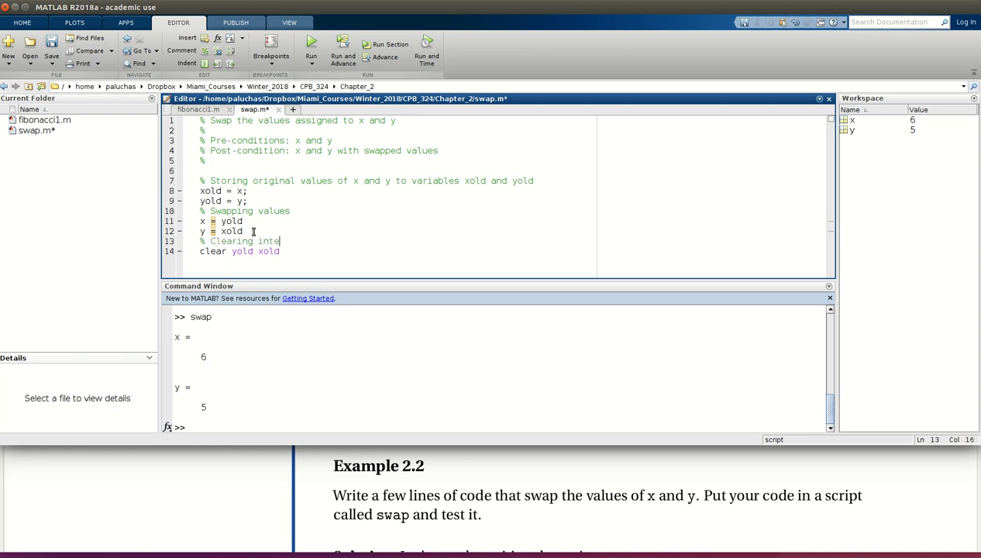
pyautogui.write('rmediate variables')
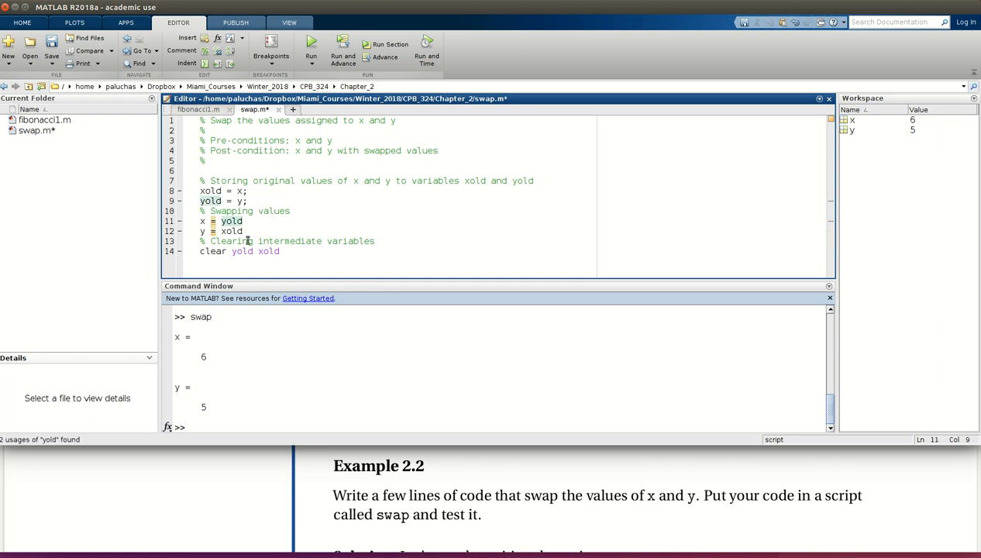
pyautogui.click(224, 220)
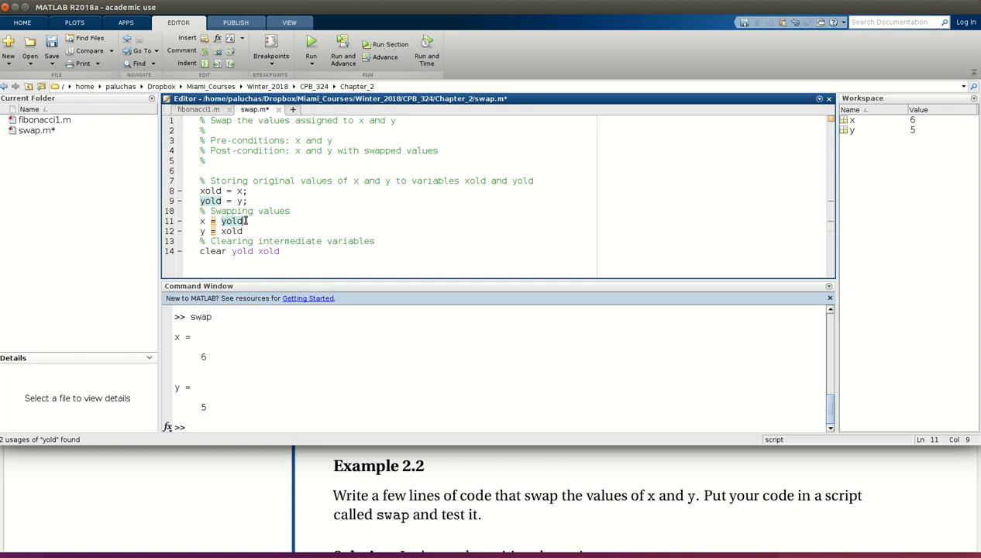
pyautogui.moveTo(470, 133)
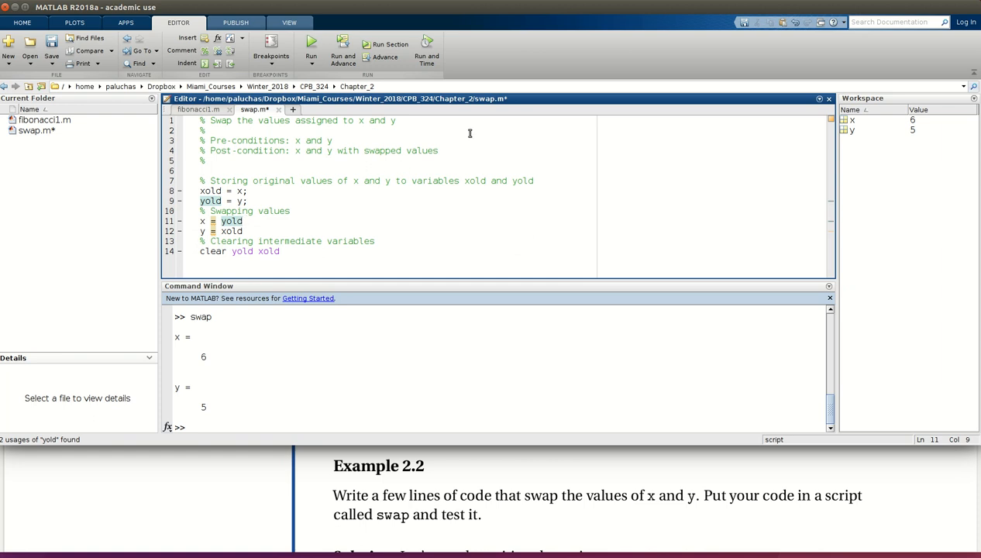
pyautogui.moveTo(341, 217)
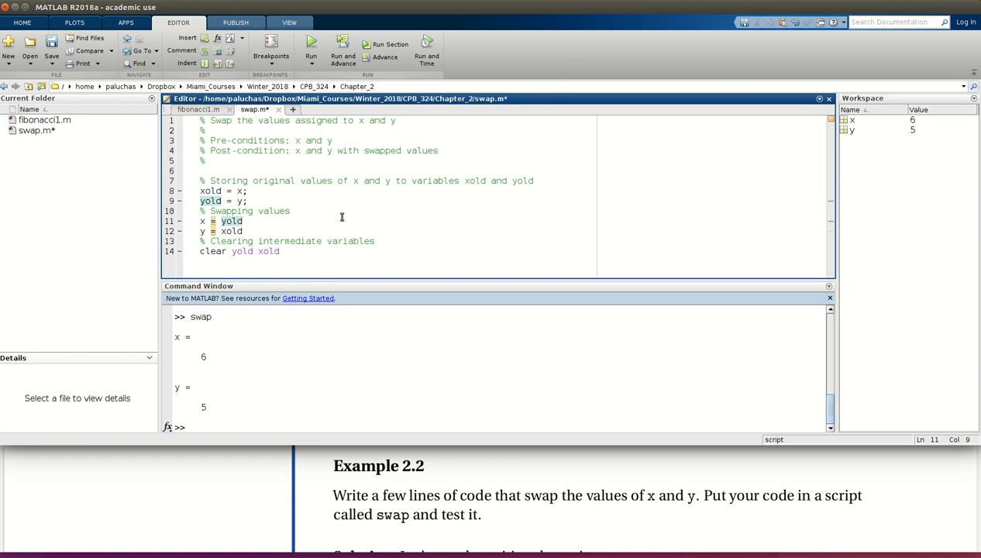